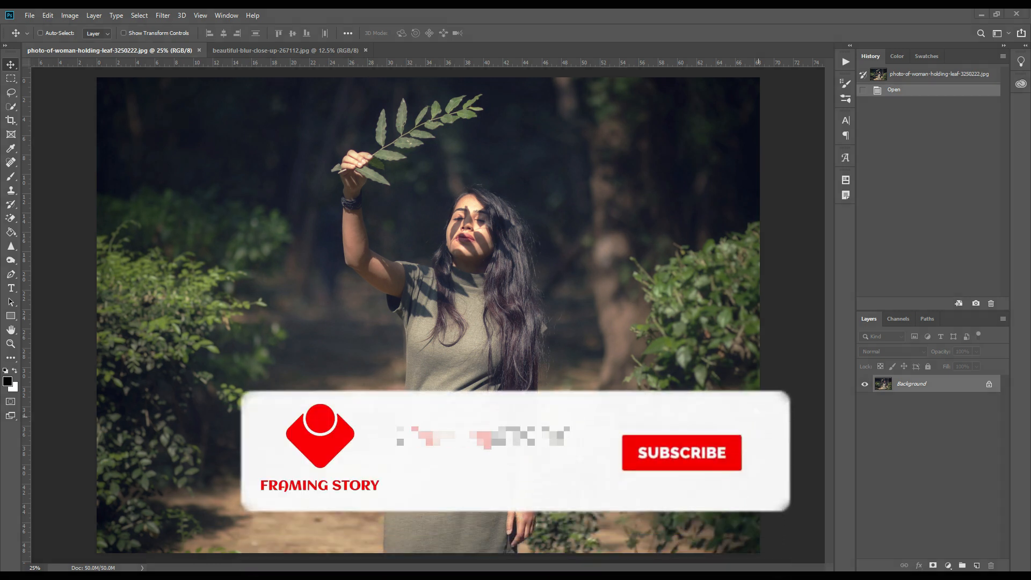
Bring up the new fill or adjustment layer list from the Layers panel
left_click(681, 452)
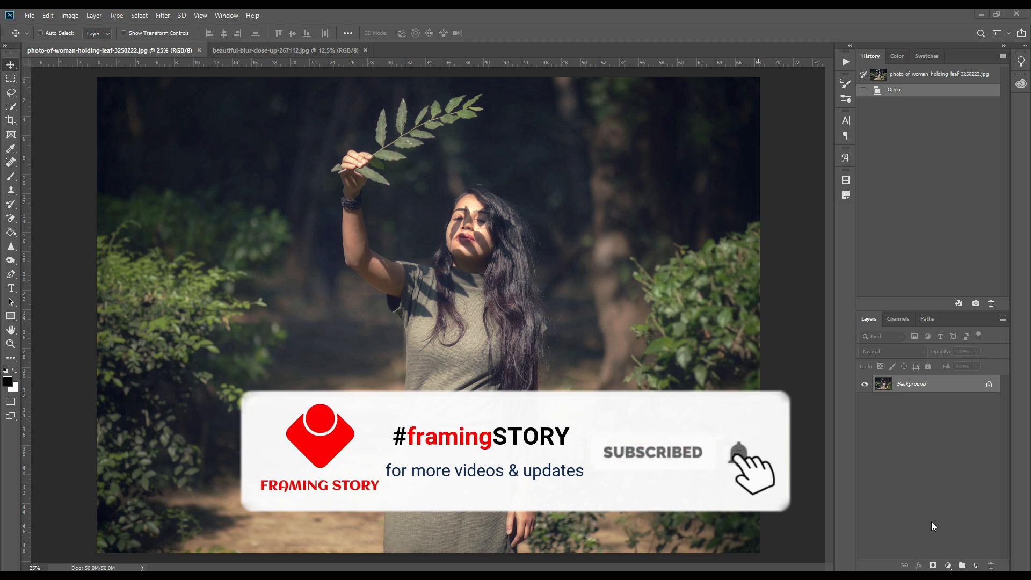
left_click(948, 566)
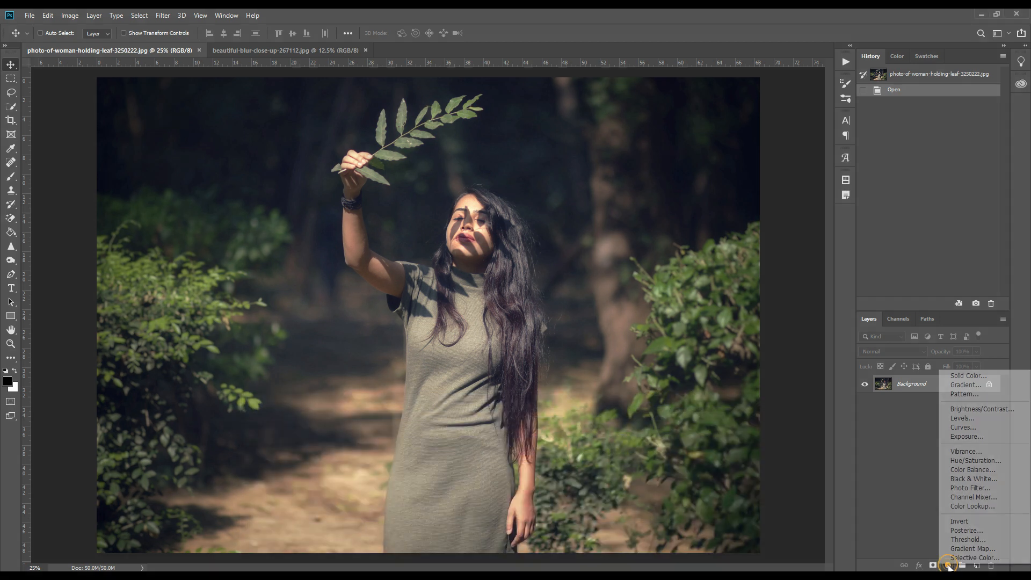
Add a radial, reversed gradient fill and centre its dark vignette on the woman
left_click(965, 384)
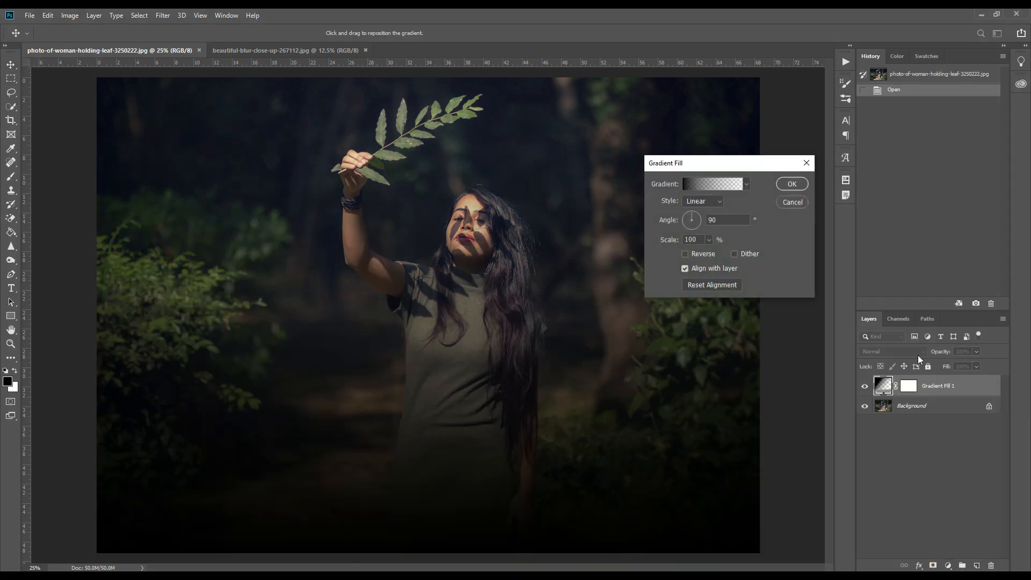
left_click(710, 183)
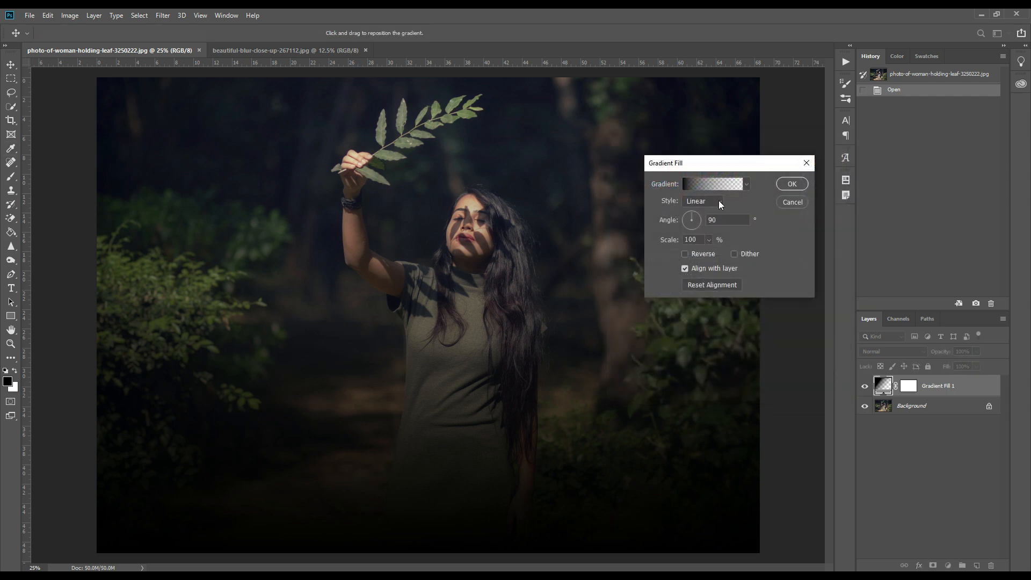
left_click(701, 201)
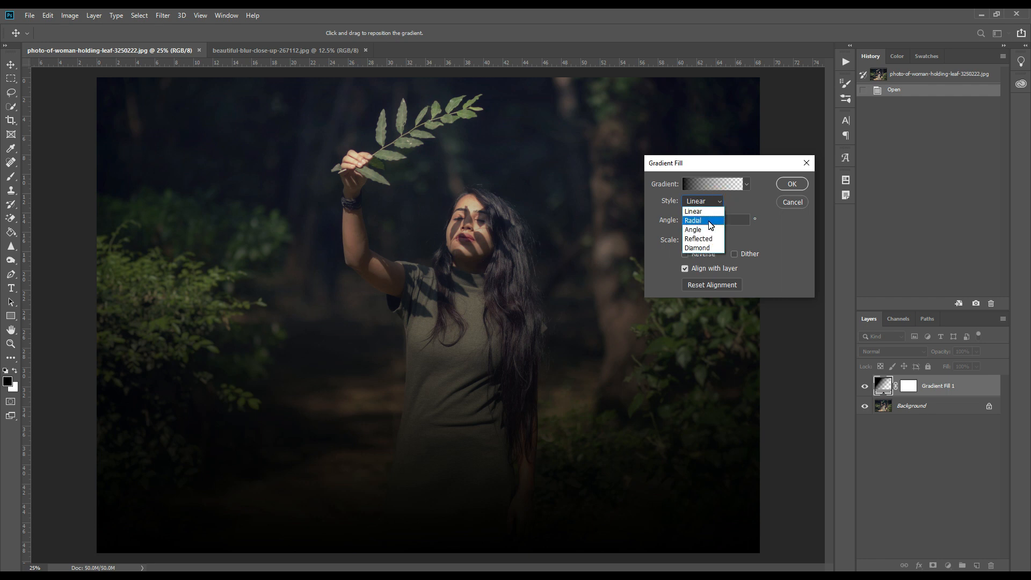
left_click(692, 220)
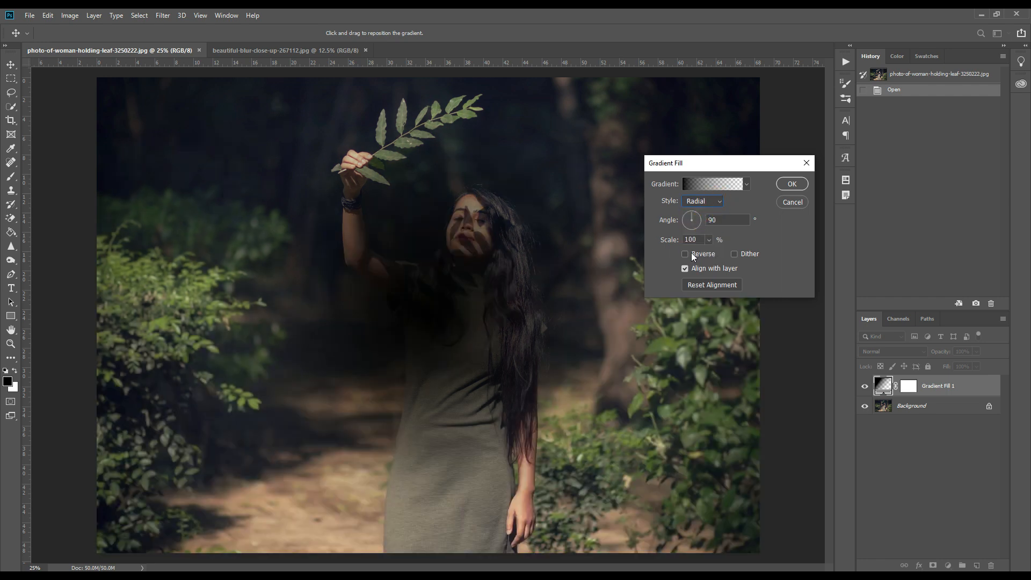
left_click(685, 253)
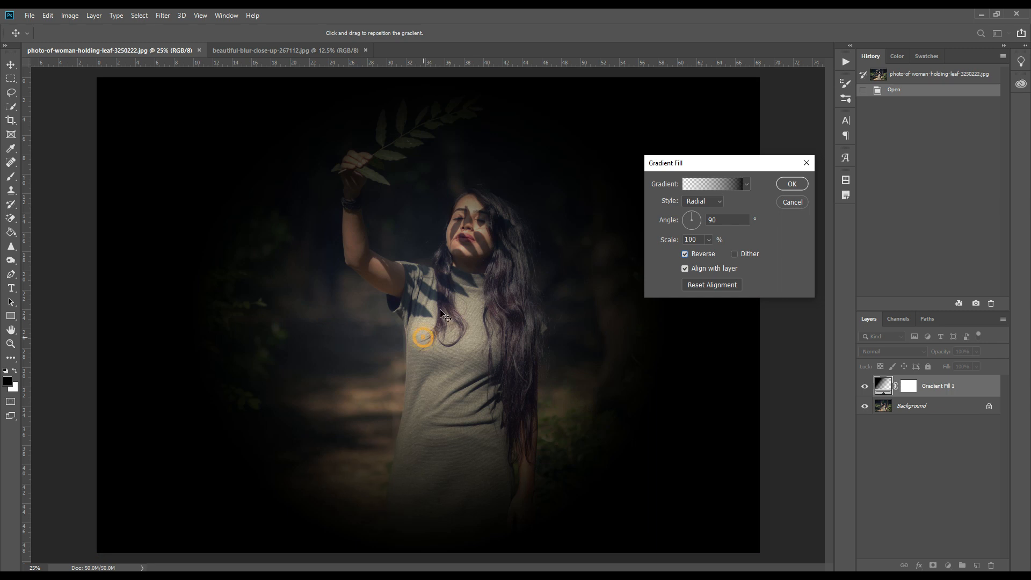
left_click_drag(424, 335, 474, 236)
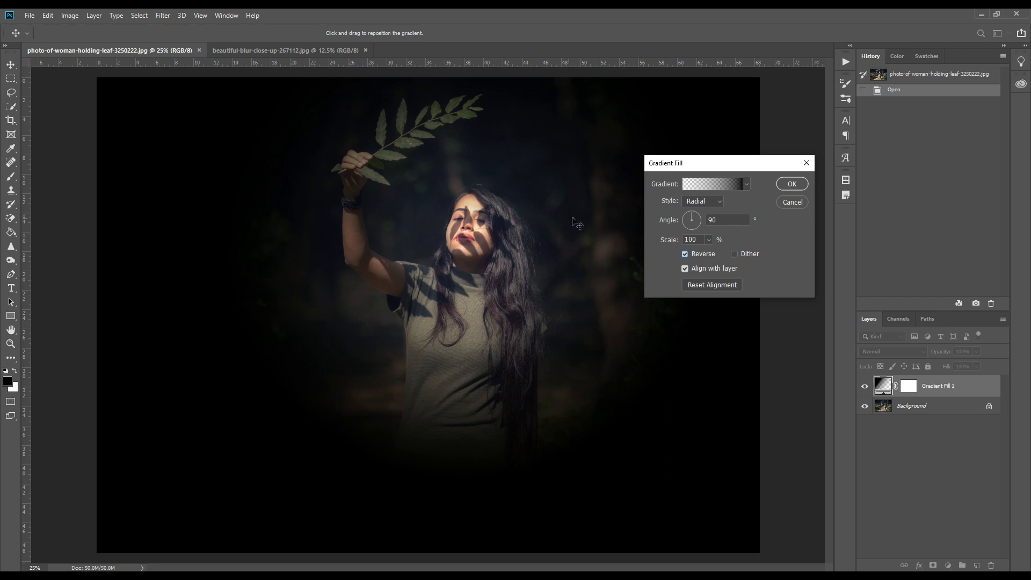
Set the gradient scale to about 308% and confirm the gradient fill
left_click(728, 219)
type("0")
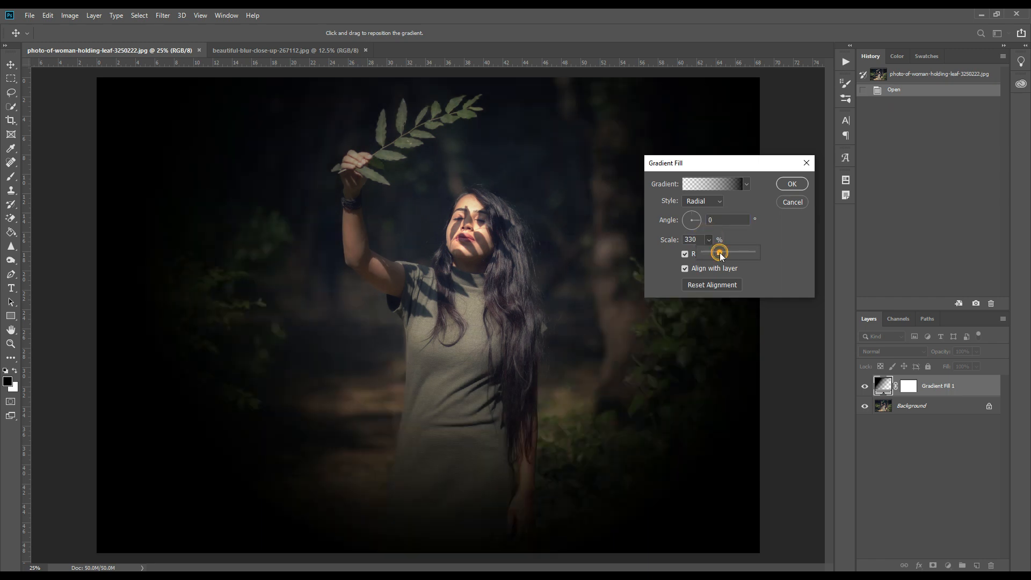
left_click_drag(720, 253, 718, 253)
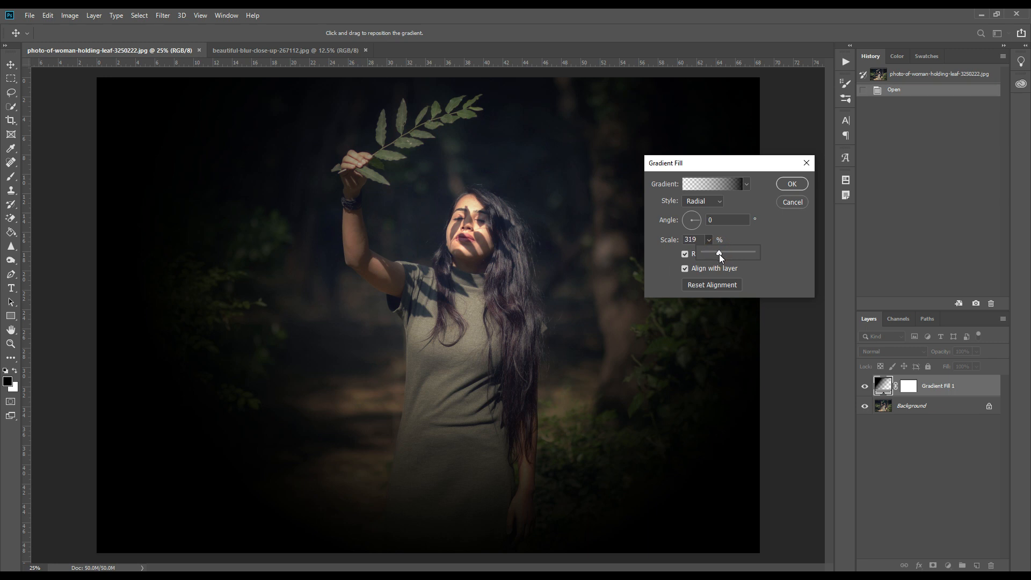
left_click_drag(719, 254, 718, 253)
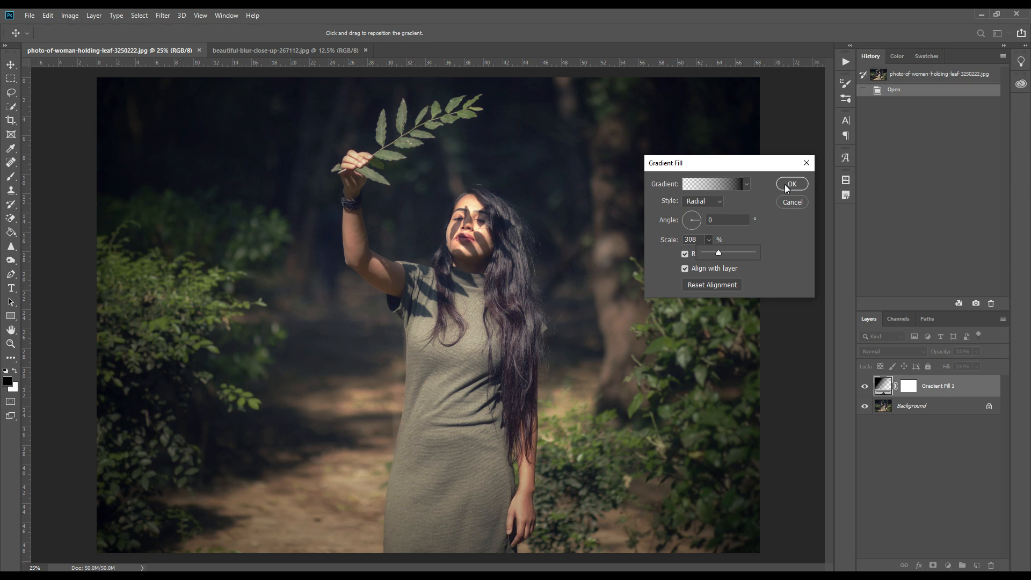
left_click(792, 184)
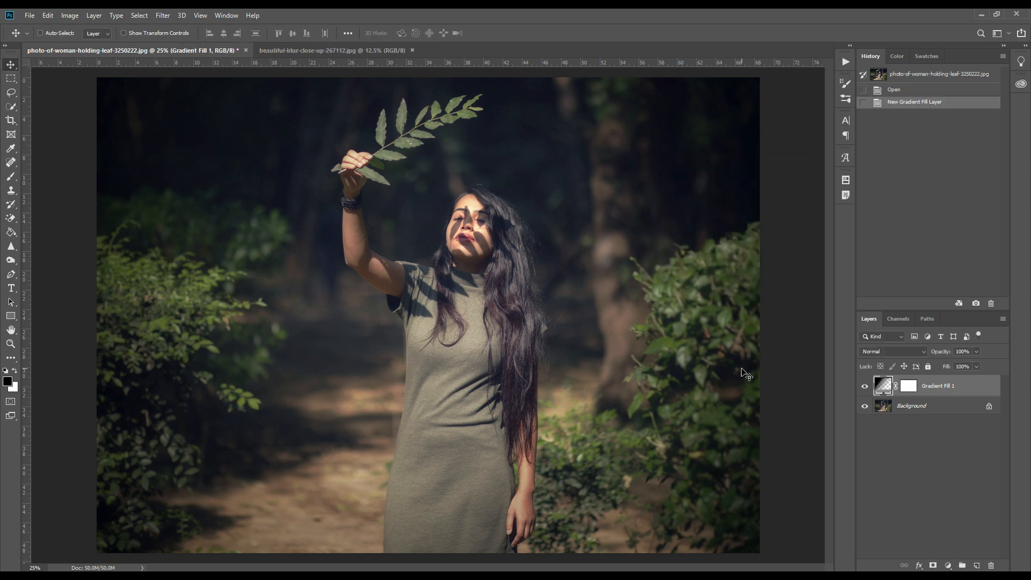
Add a Channel Mixer layer with Blue output fed by Green +100 and Blue 0
left_click(948, 566)
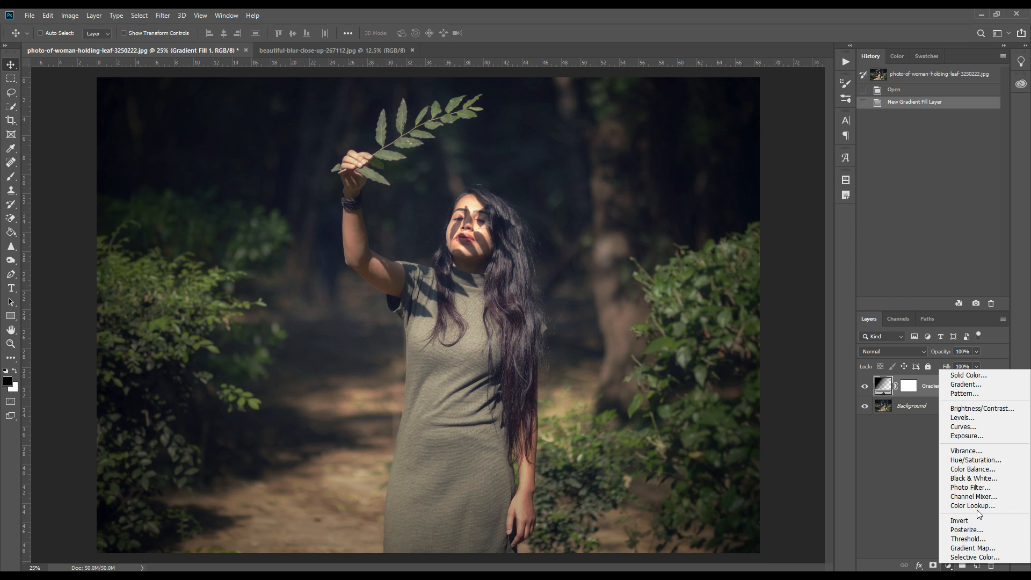
left_click(974, 496)
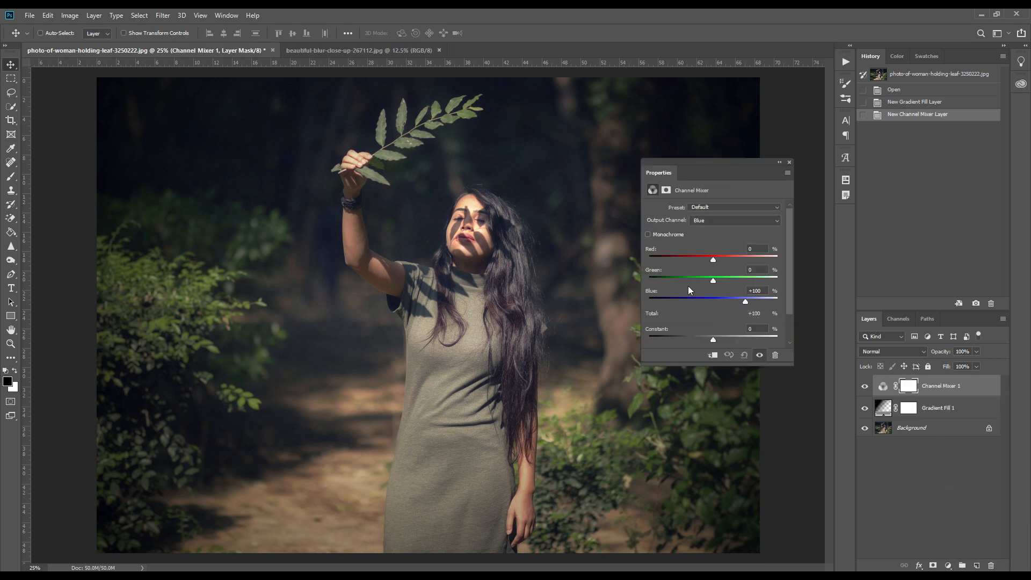
mouse_move(709, 225)
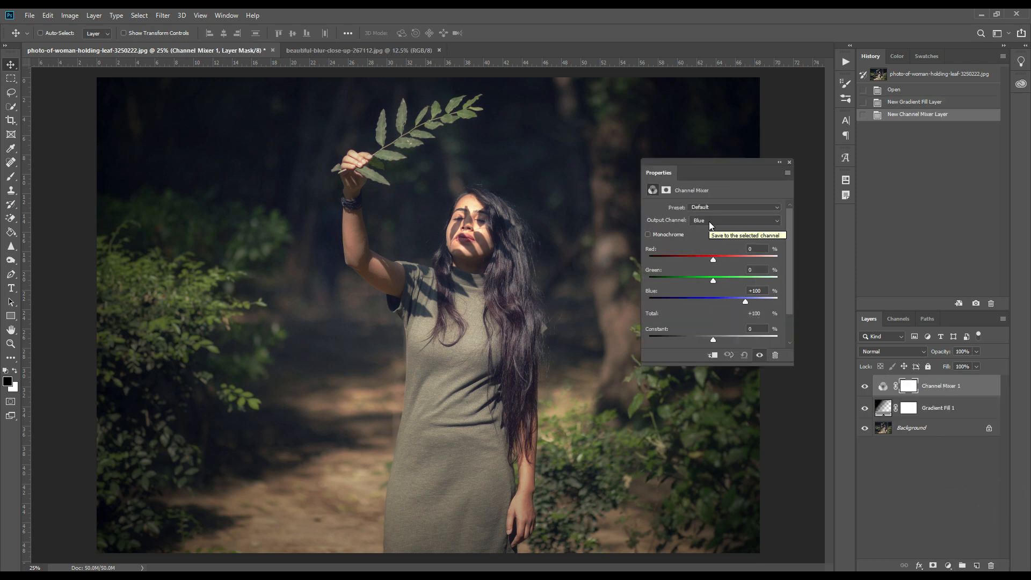
mouse_move(713, 259)
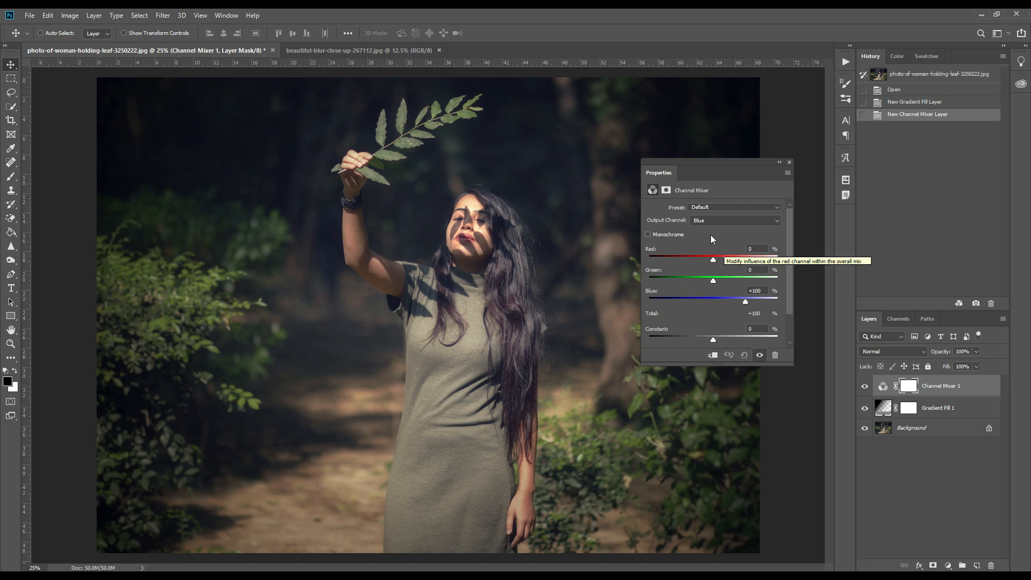
left_click(755, 269)
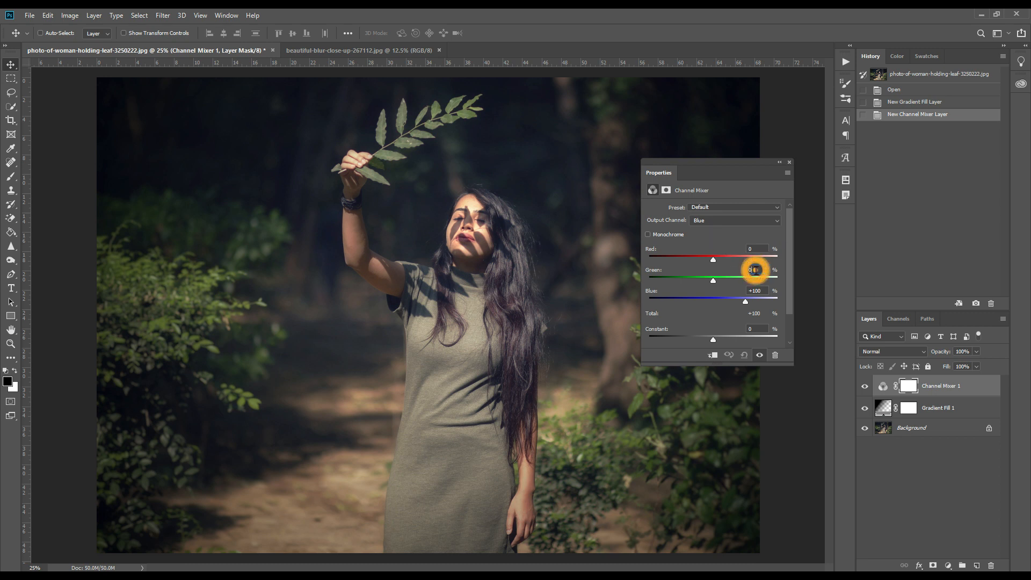
mouse_move(755, 269)
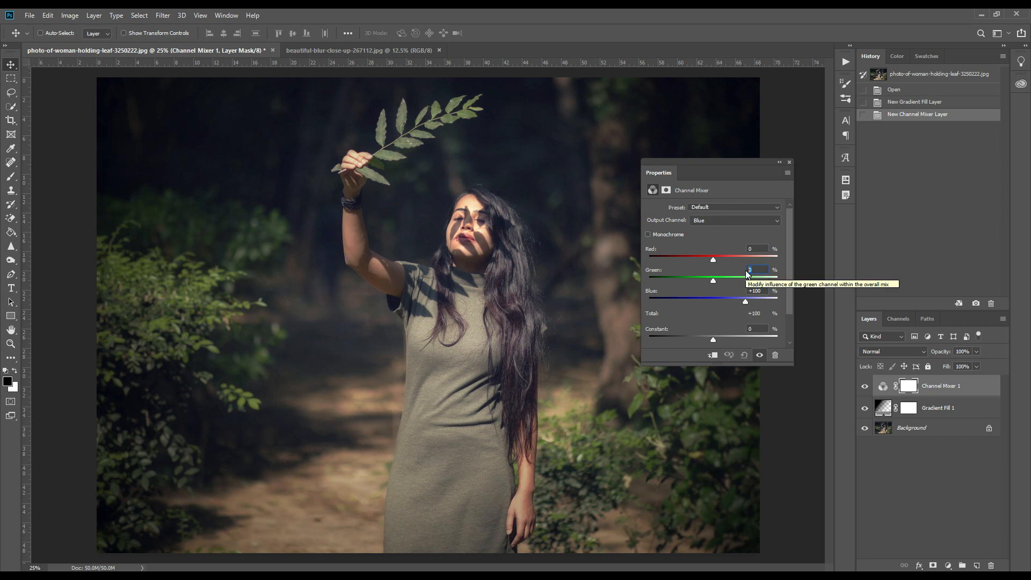
type("100")
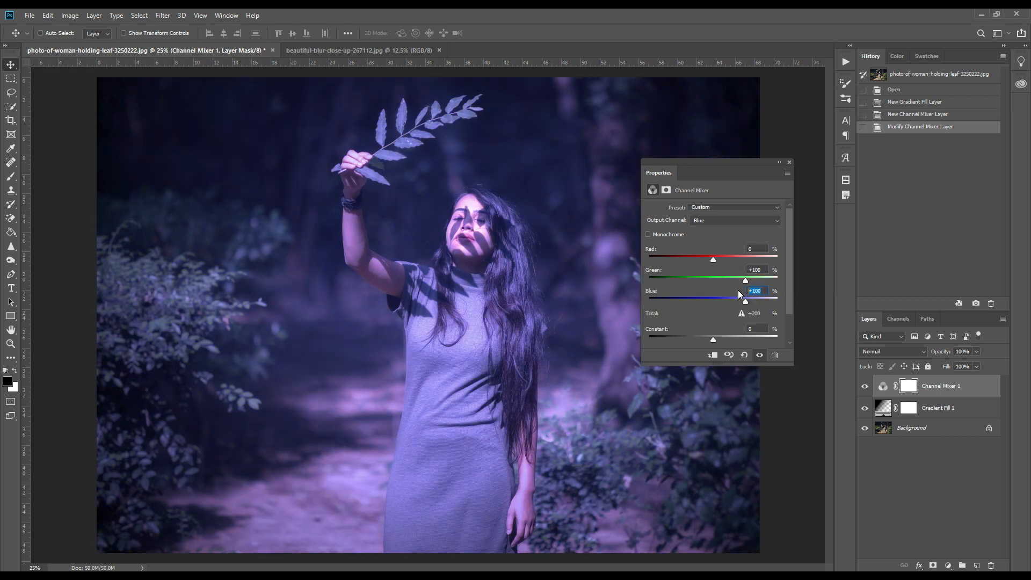
left_click_drag(746, 297, 712, 297)
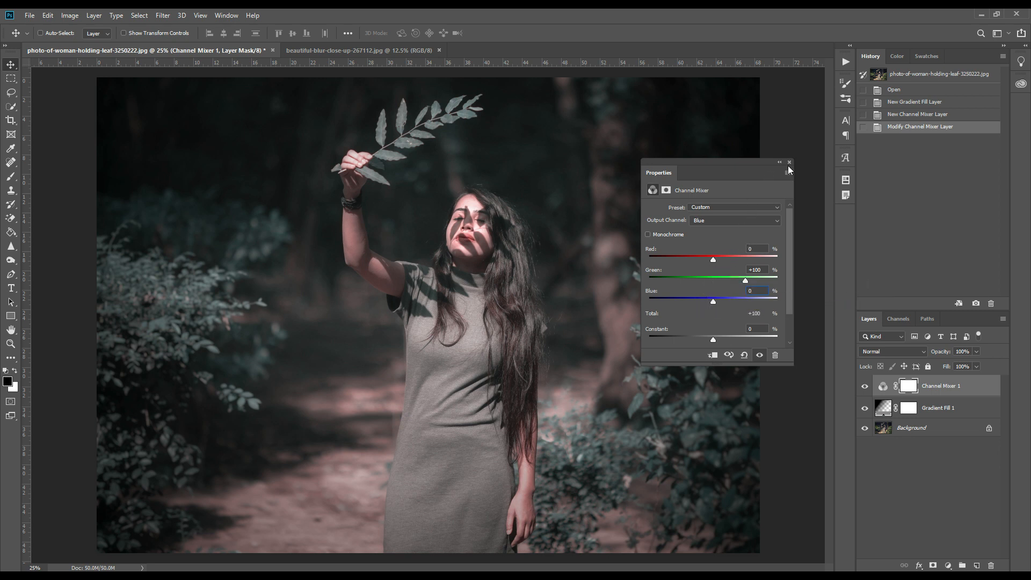
left_click(790, 162)
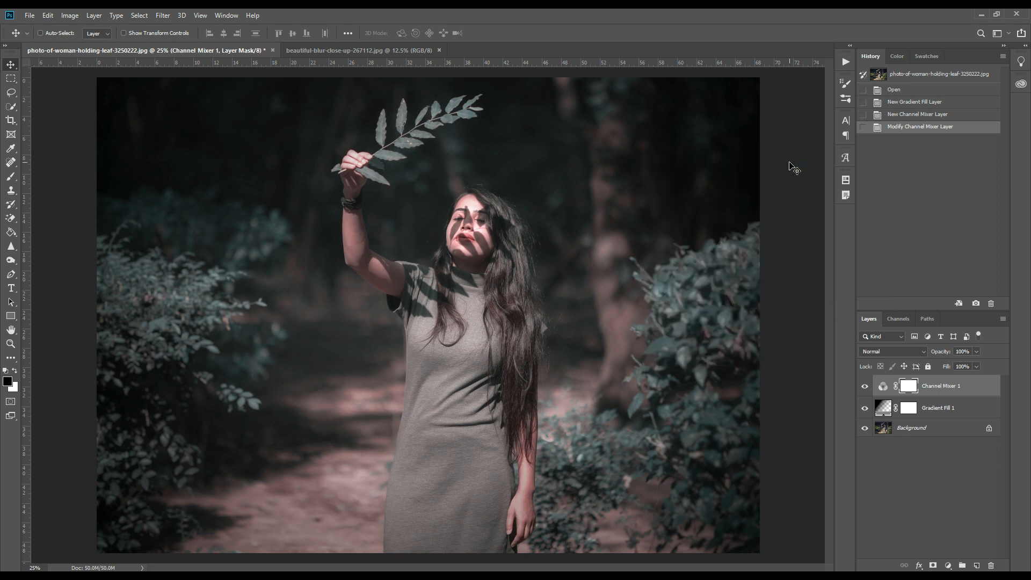
Add a Hue/Saturation layer and set the Reds hue to +6
left_click(947, 566)
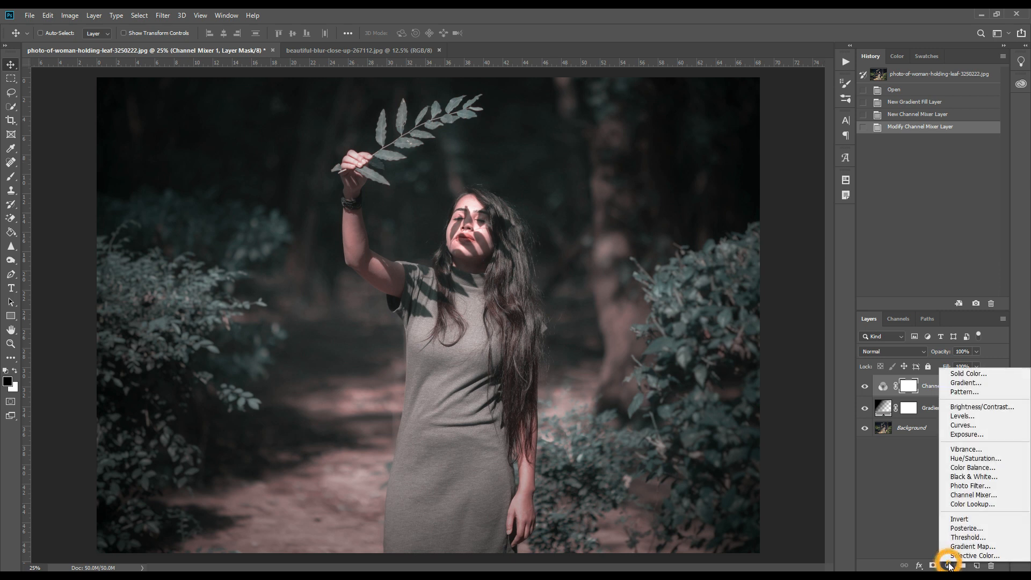
left_click(975, 458)
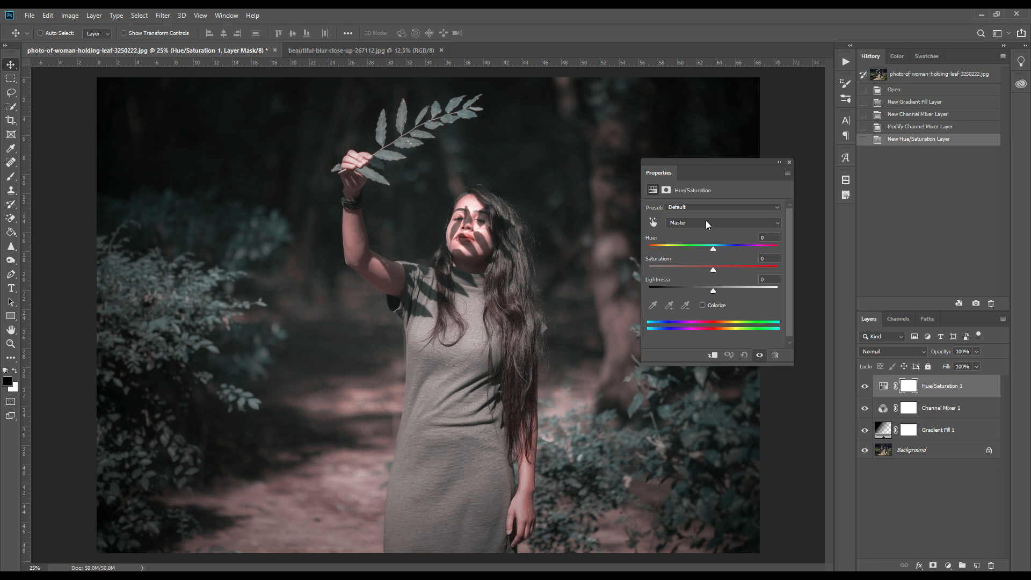
left_click(722, 223)
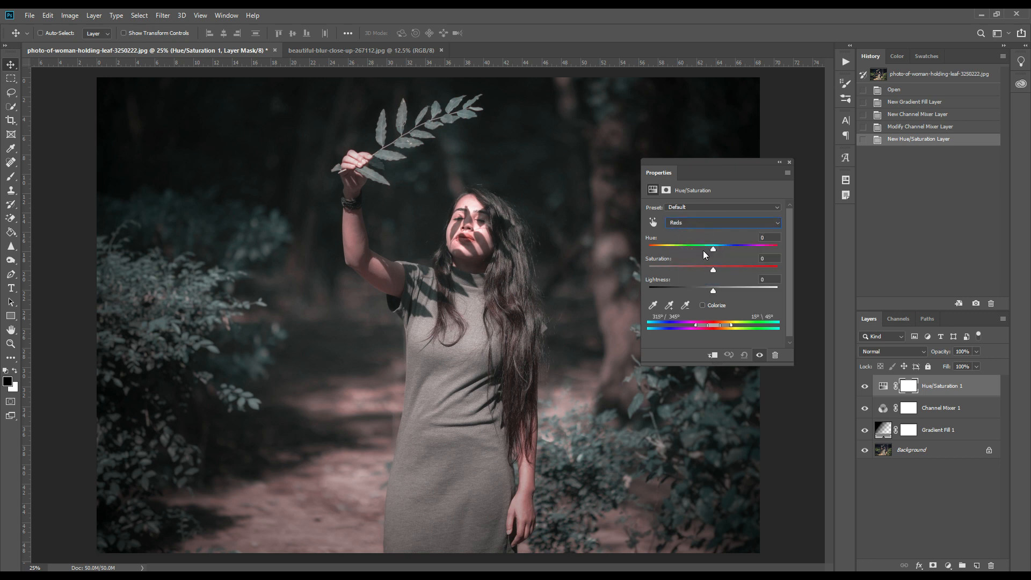
left_click_drag(712, 247, 718, 247)
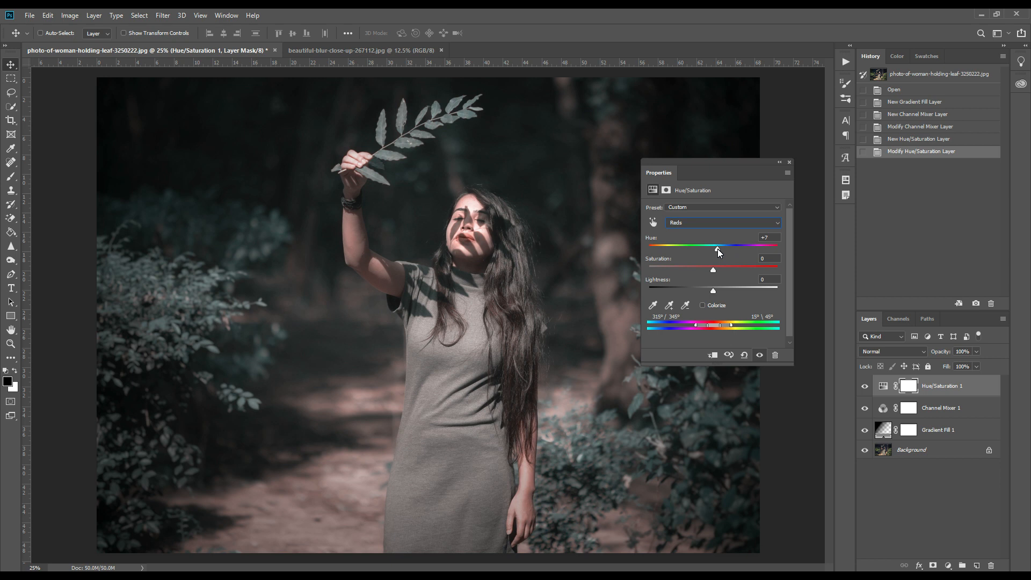
left_click_drag(716, 245, 718, 244)
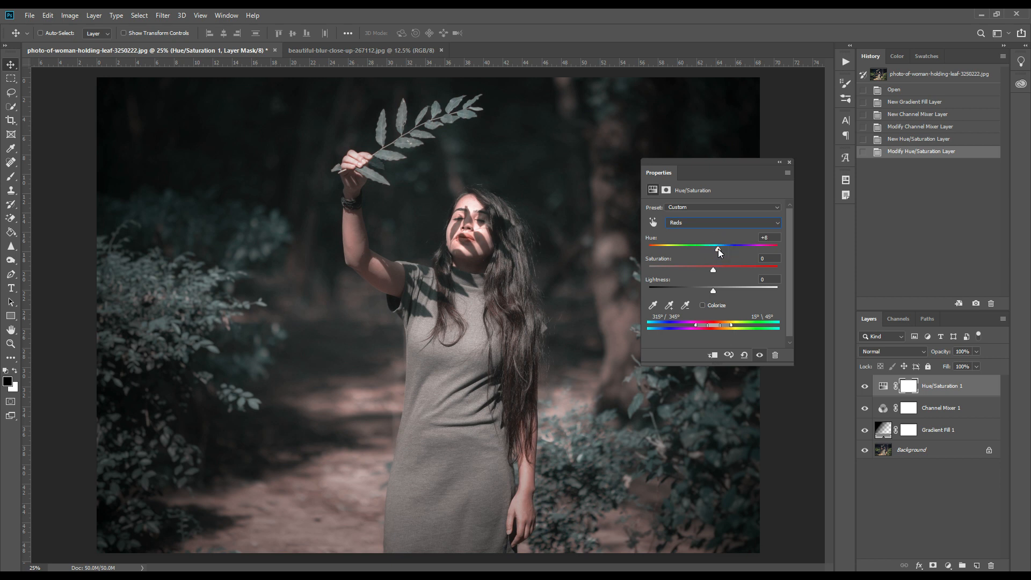
left_click_drag(718, 245, 717, 245)
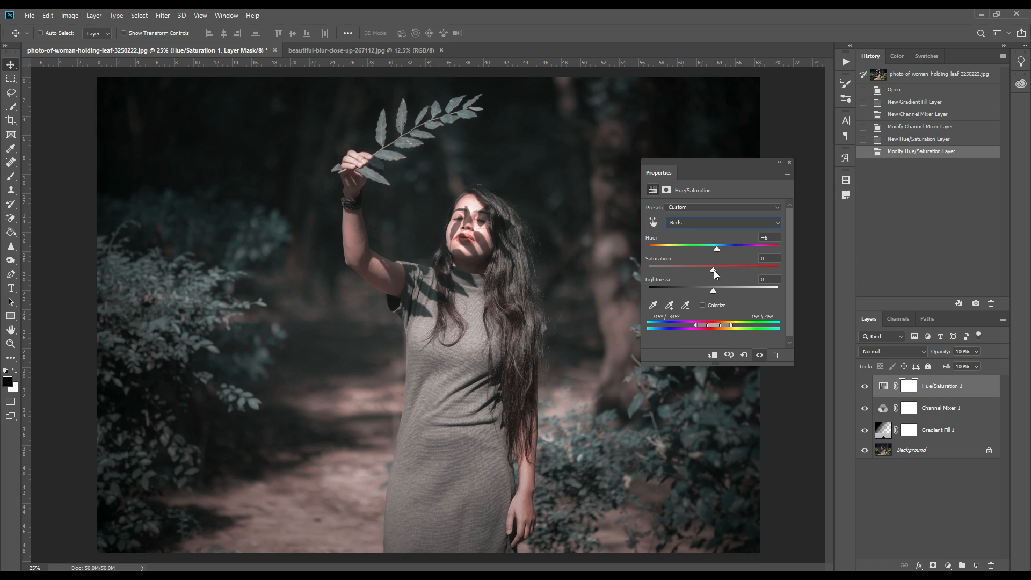
Raise the Reds saturation to +24
left_click_drag(713, 272, 722, 272)
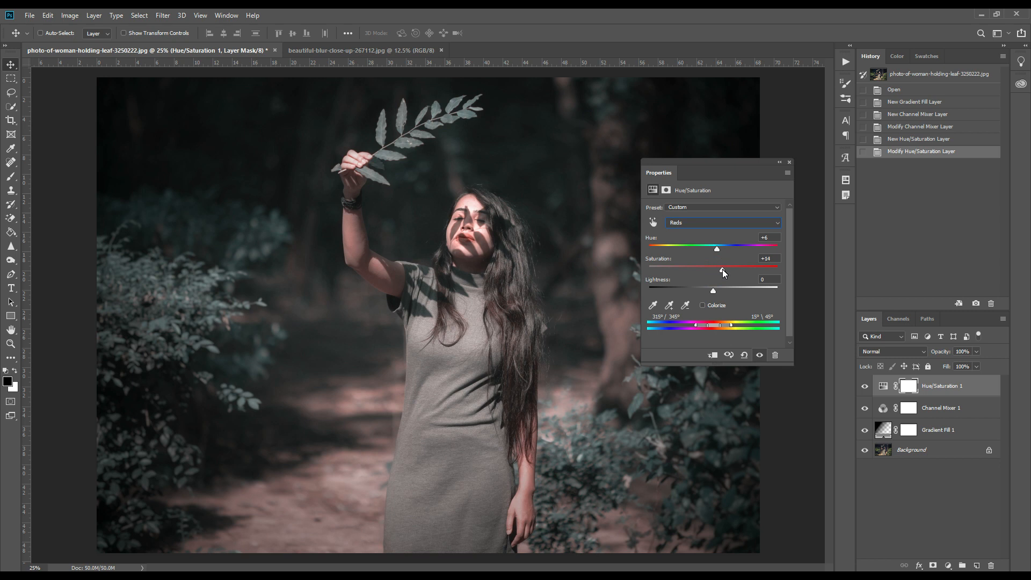
left_click_drag(716, 266, 728, 266)
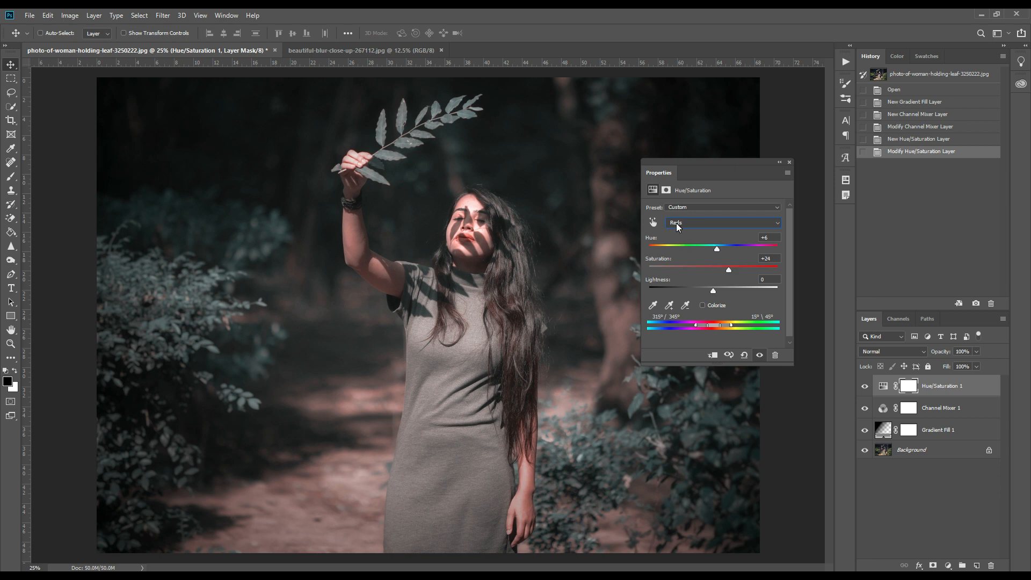
Shift the Cyans hue to about +31 for cooler blue-grey foliage, then close Properties
left_click(723, 223)
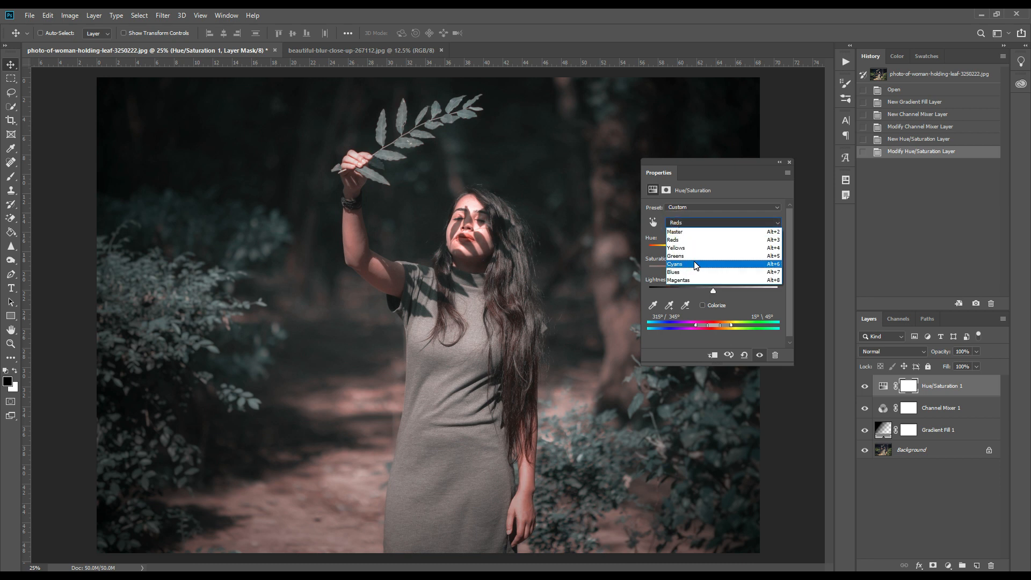
left_click(675, 264)
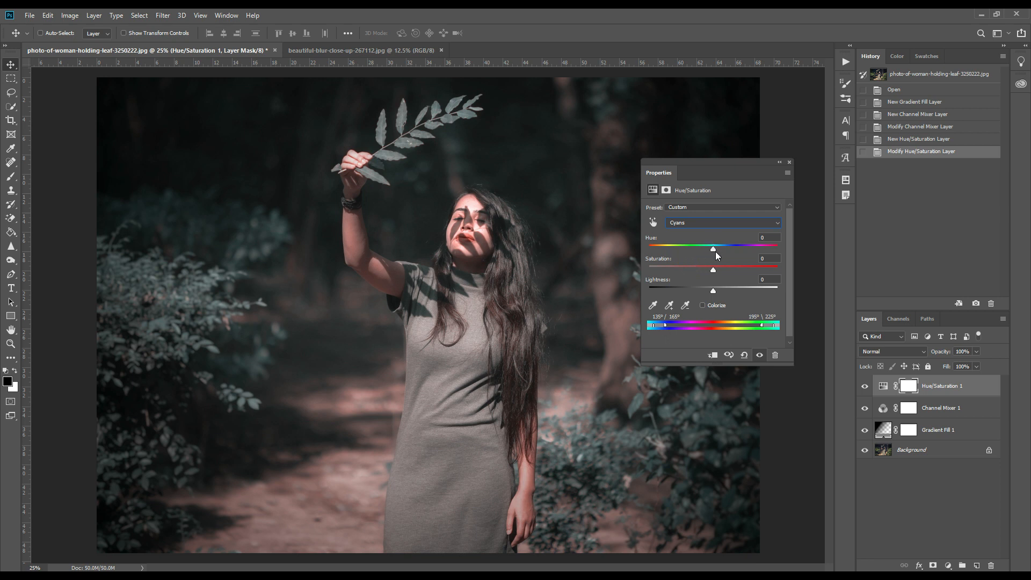
left_click_drag(712, 247, 721, 247)
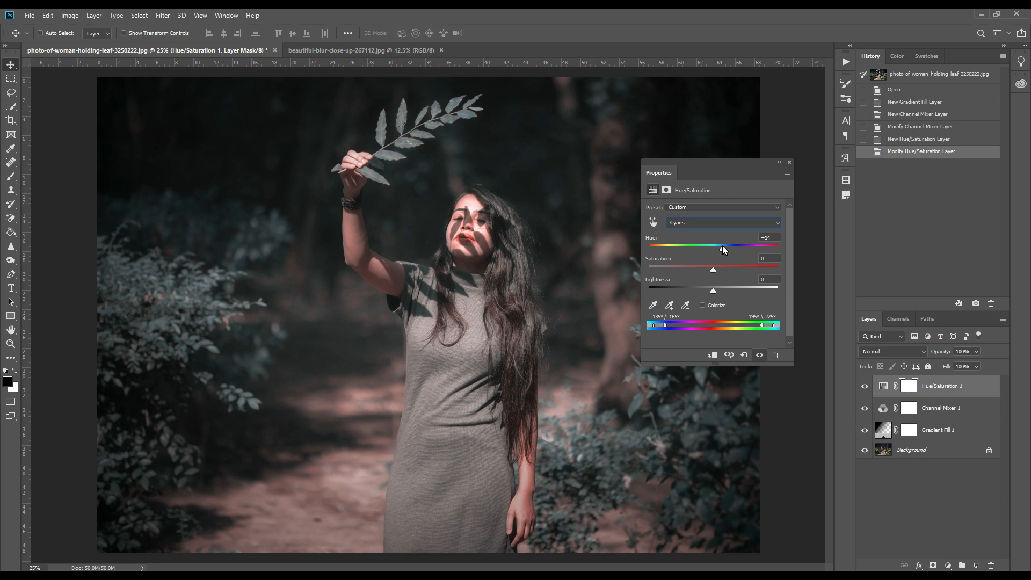
left_click_drag(720, 246, 727, 246)
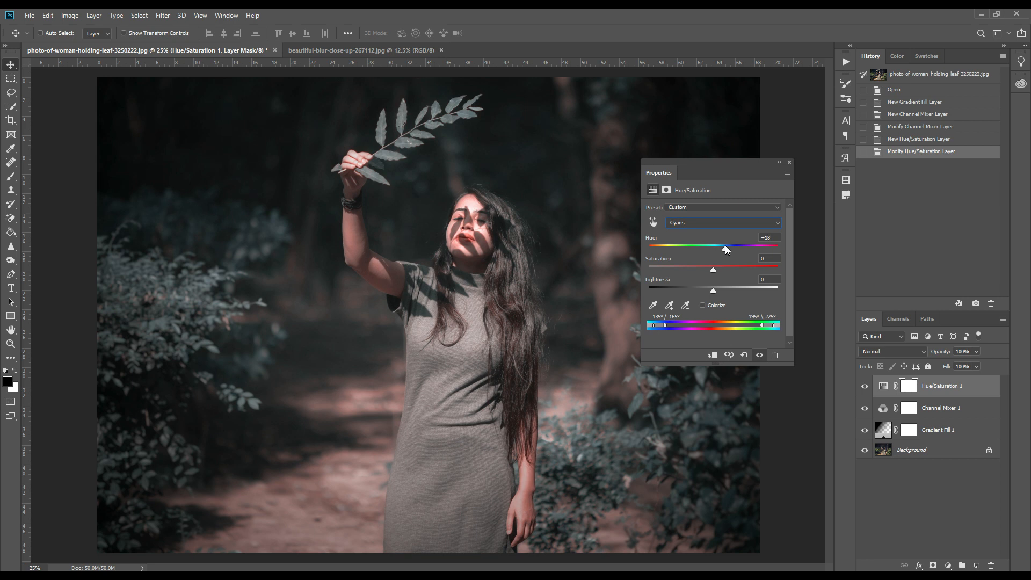
left_click_drag(725, 245, 733, 245)
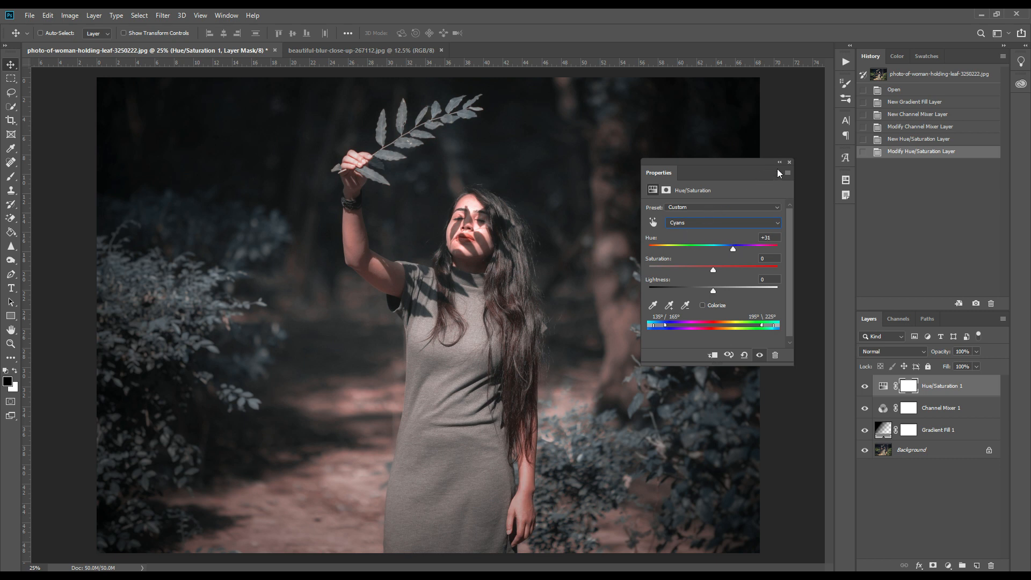
left_click(790, 162)
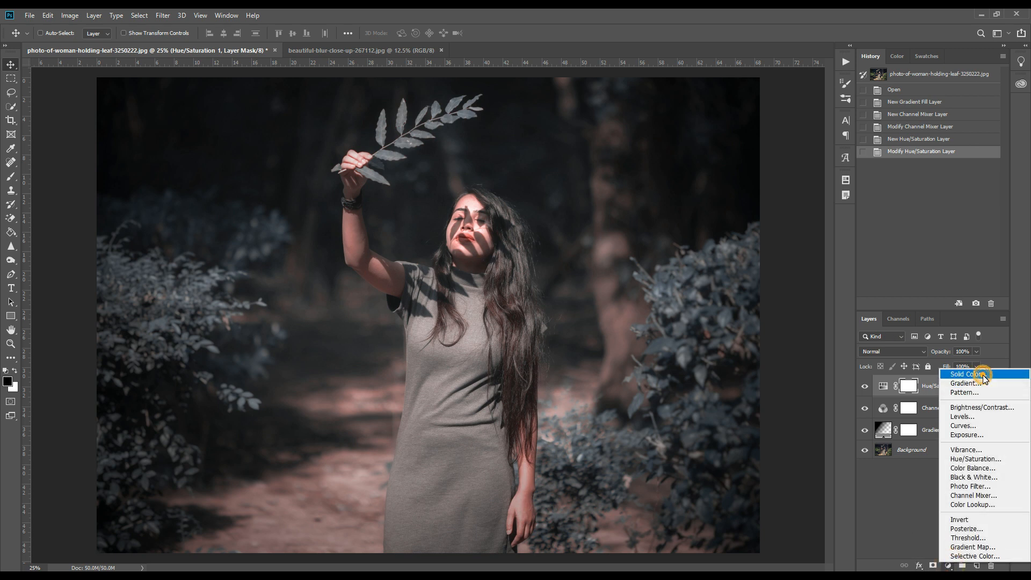
Add a Solid Color fill layer with hex value 252b30
left_click(965, 373)
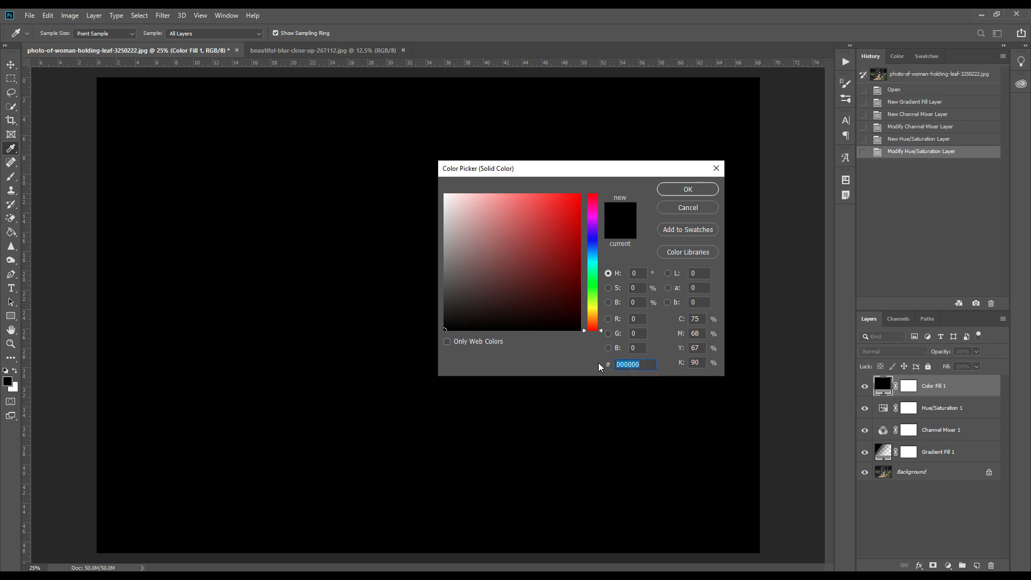
type("252b30")
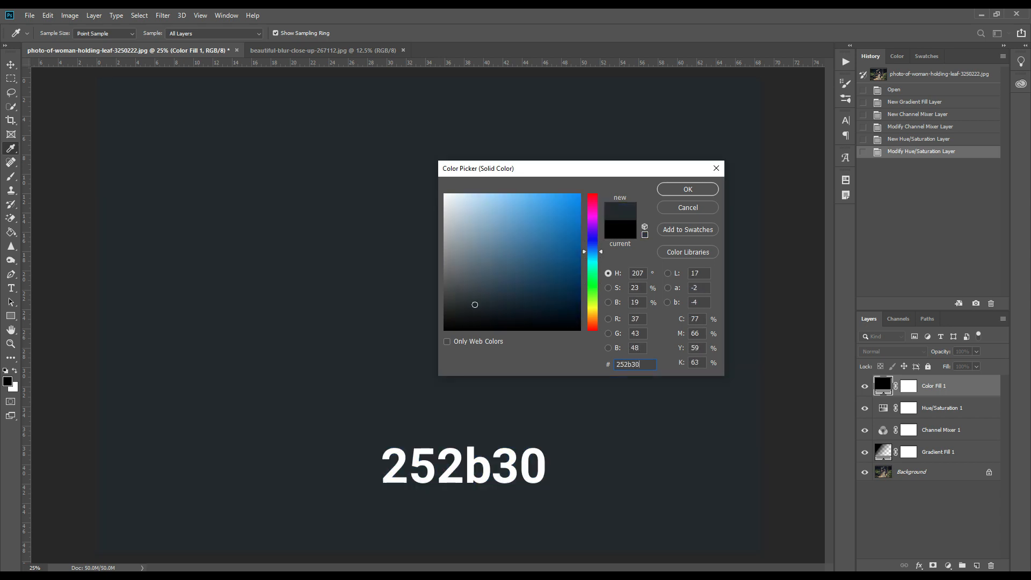
left_click(686, 189)
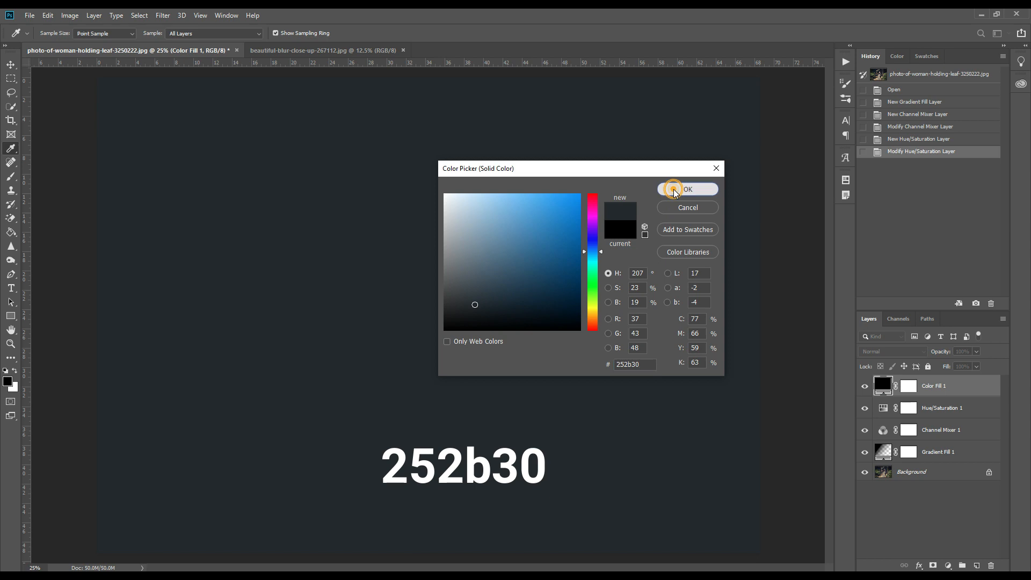
left_click(686, 189)
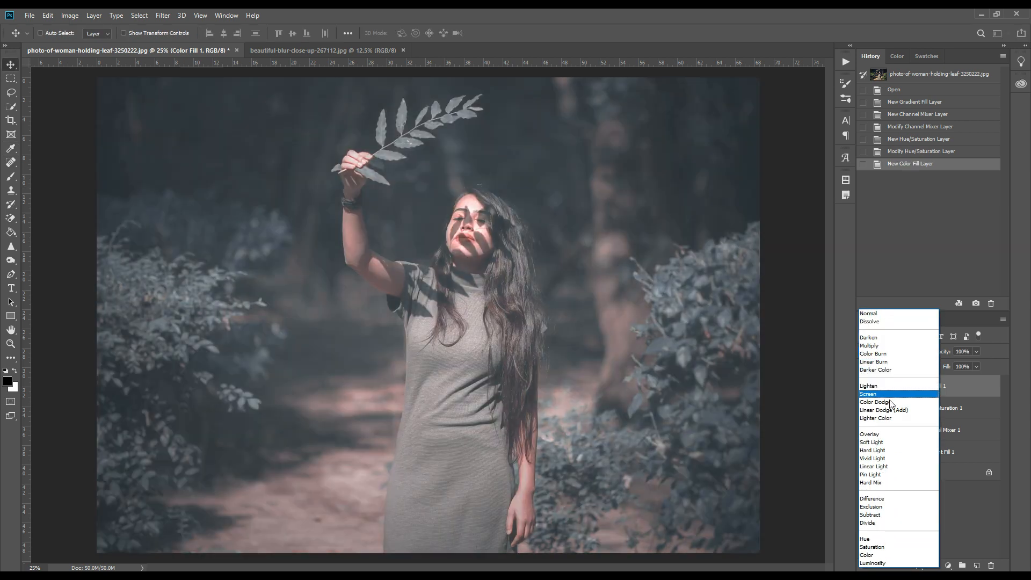
Set the Color Fill layer to Lighten blend mode at 82% opacity
left_click(868, 386)
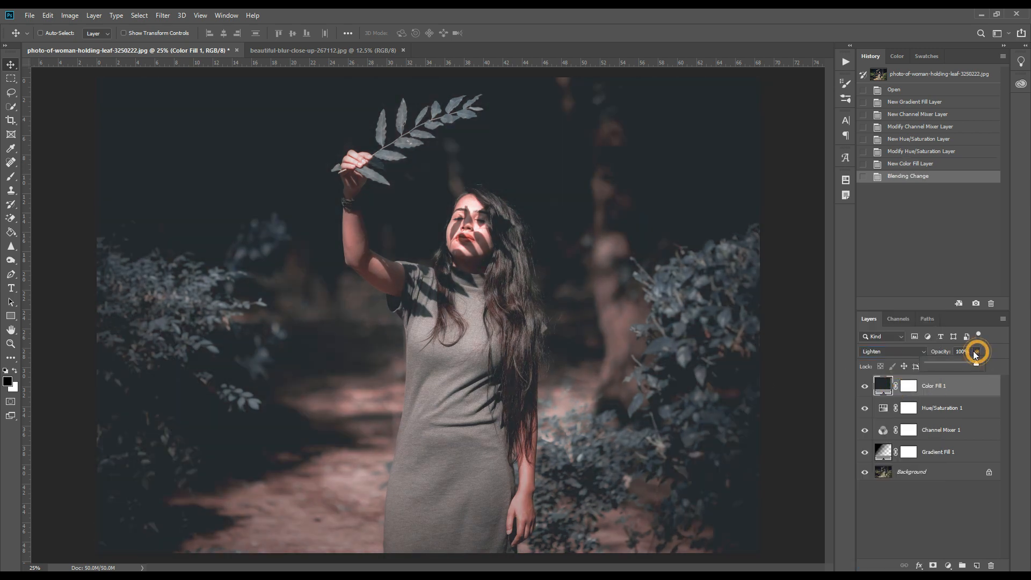
left_click_drag(975, 352, 966, 365)
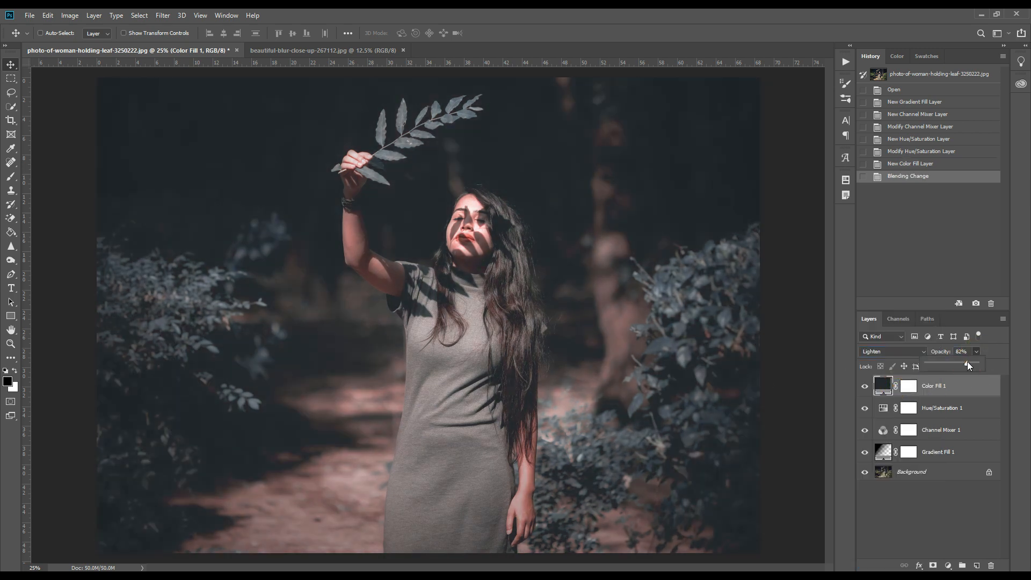
left_click_drag(980, 363, 967, 363)
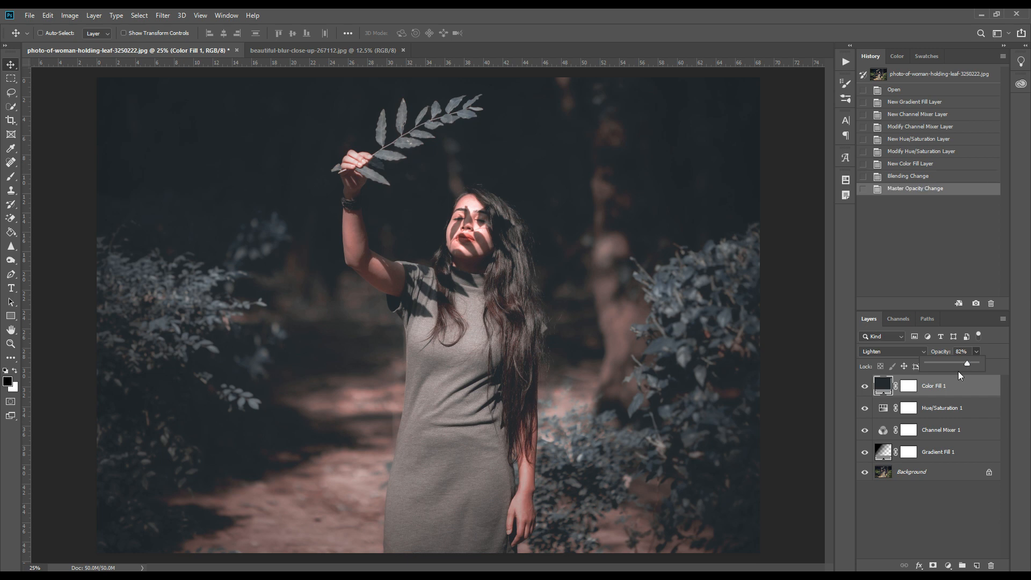
left_click(948, 565)
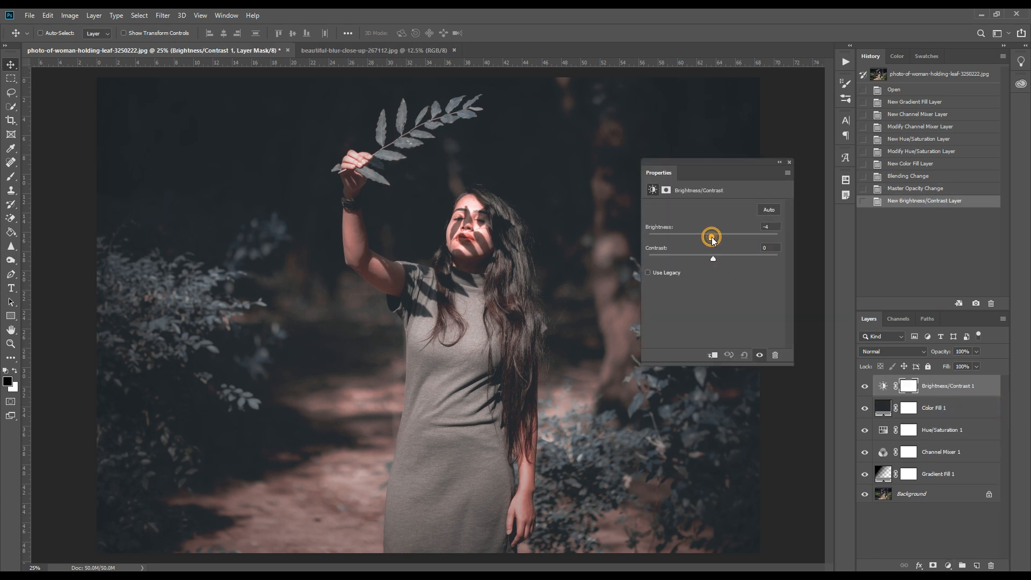
Set Brightness/Contrast to brightness 15 and contrast about 8, then close Properties
left_click_drag(711, 237, 719, 236)
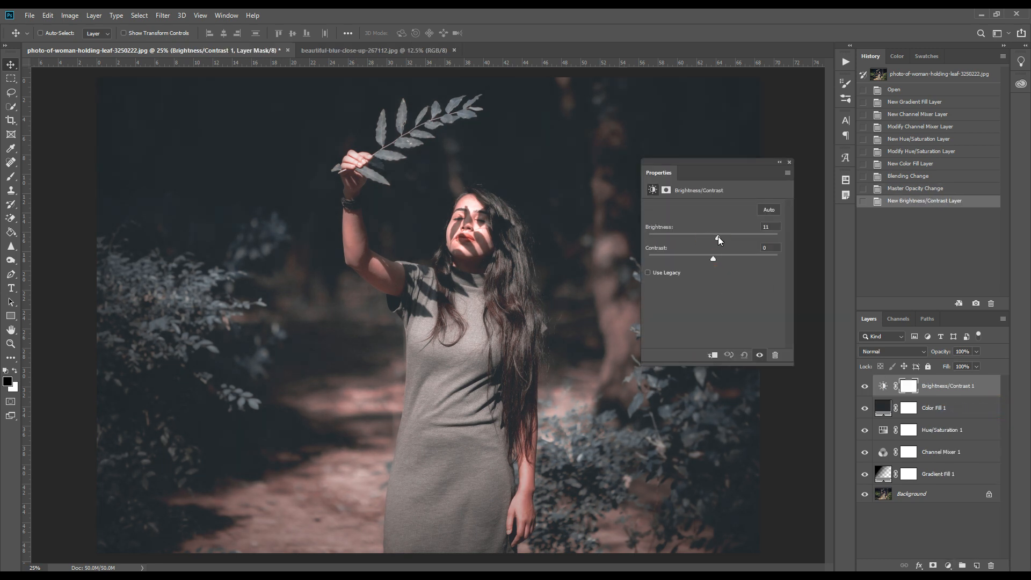
left_click_drag(712, 238, 721, 238)
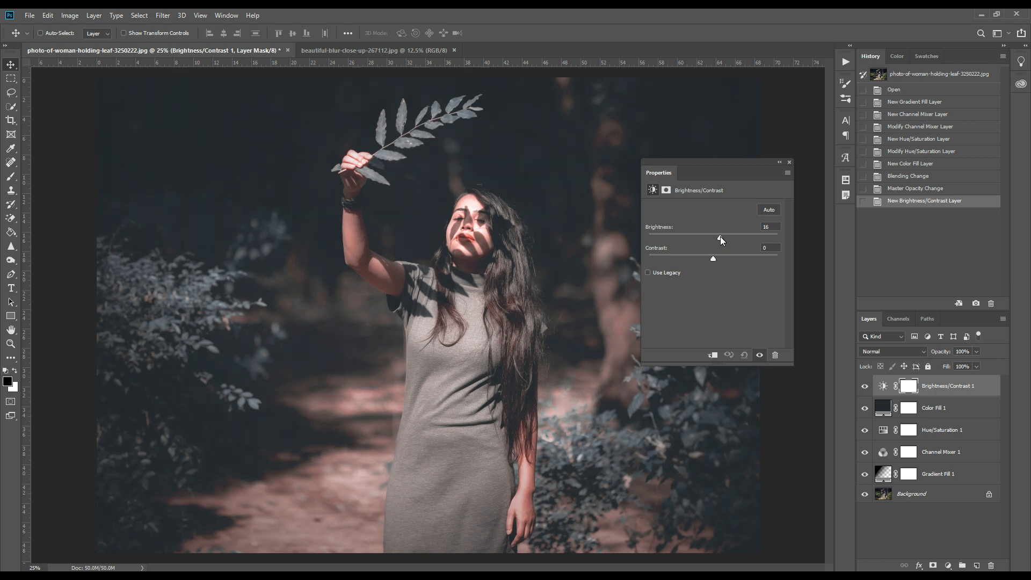
left_click_drag(719, 239, 718, 239)
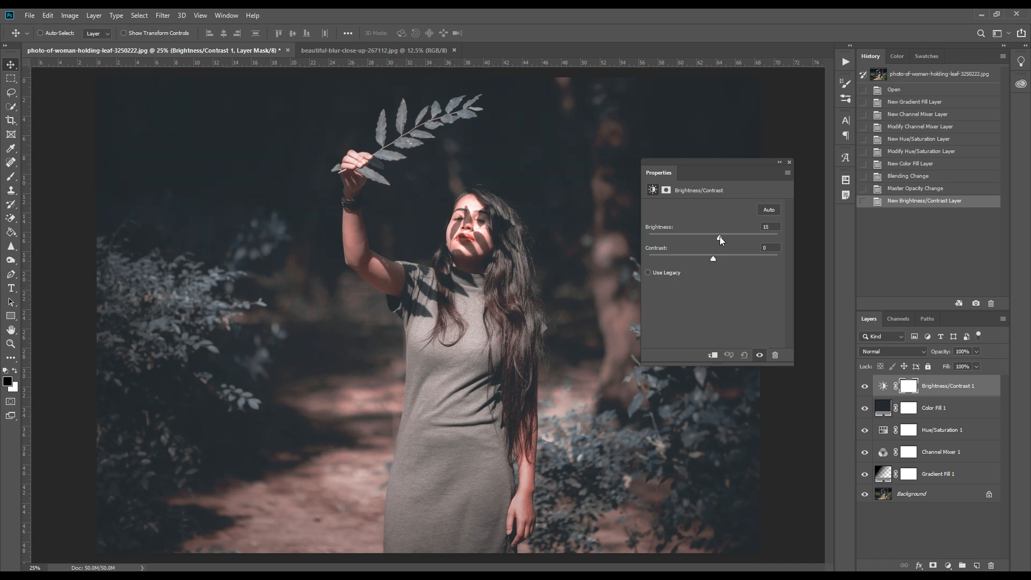
left_click_drag(713, 239, 720, 240)
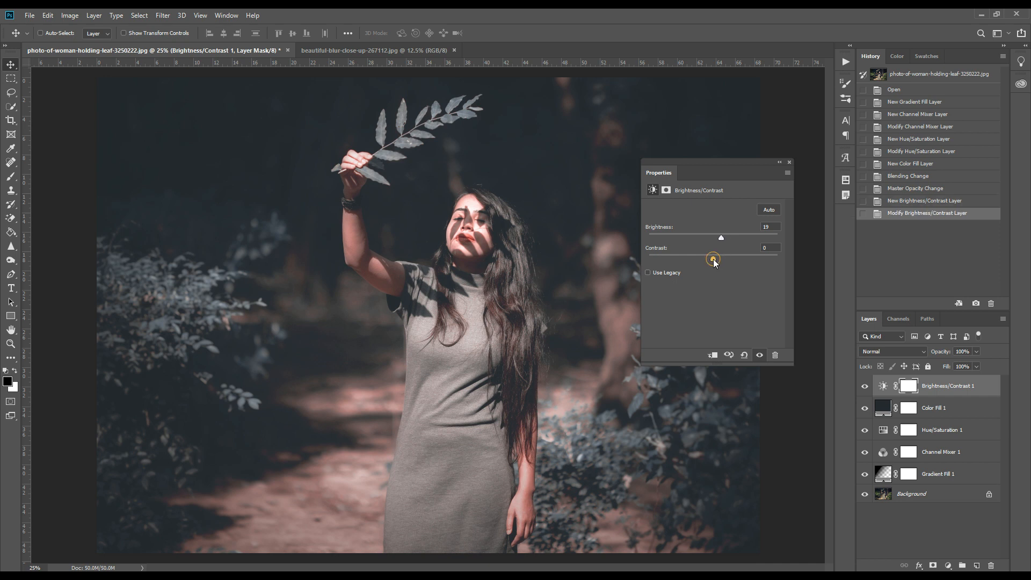
left_click_drag(713, 258, 719, 258)
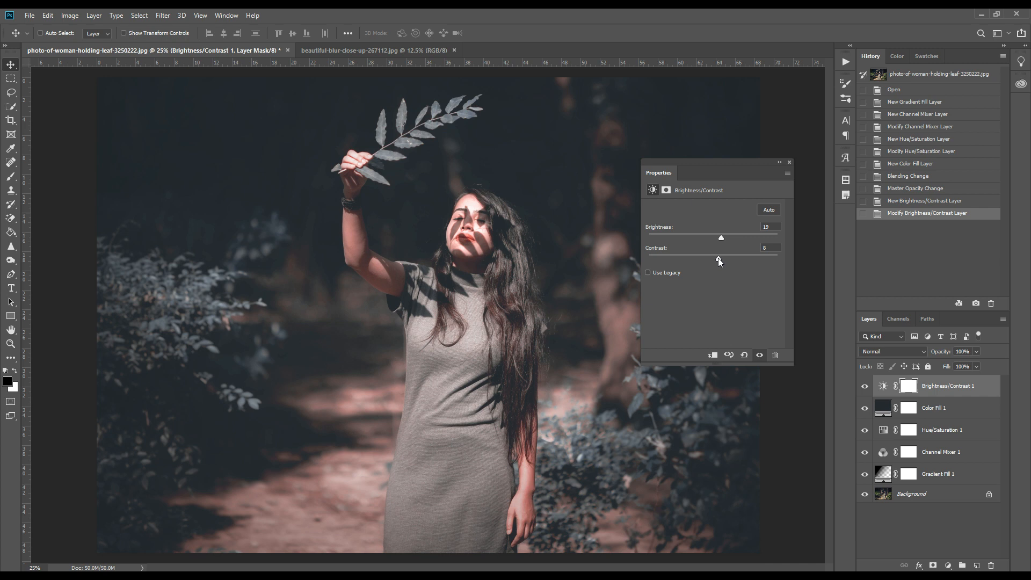
left_click(789, 162)
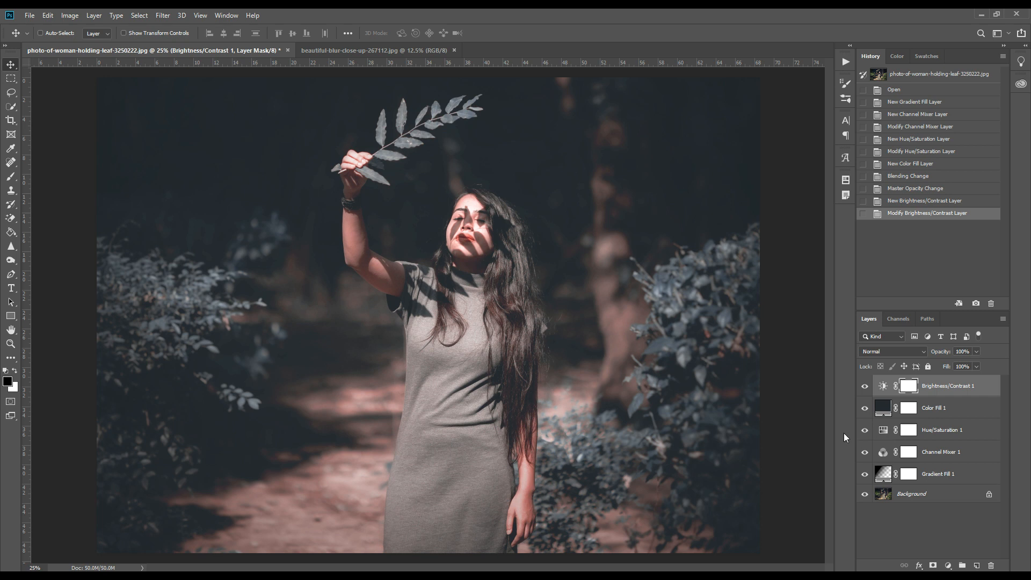
mouse_move(779, 441)
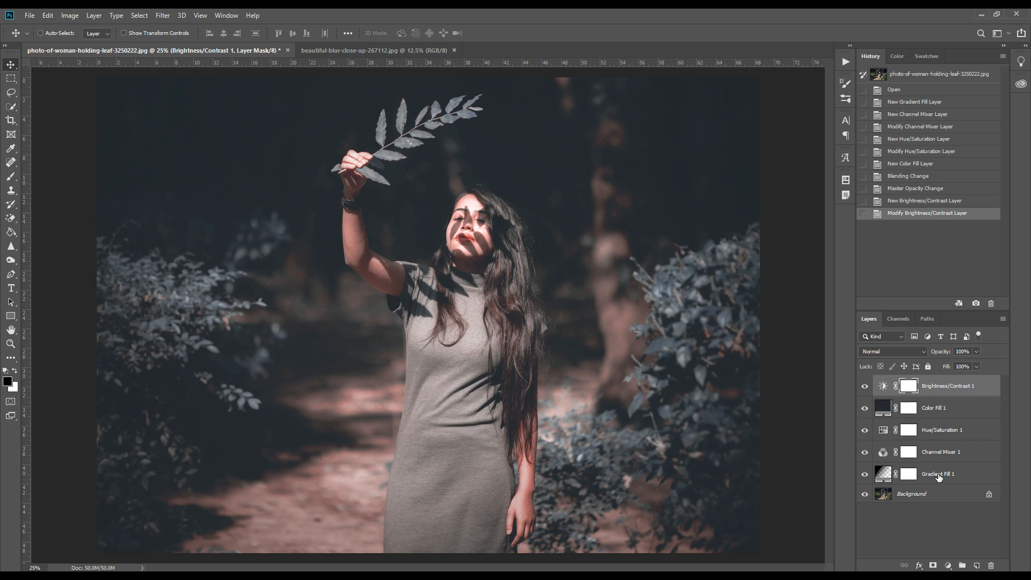
Group the grading layers, test opacity and visibility, and leave Group 1 visible at 100%
double_click(937, 474)
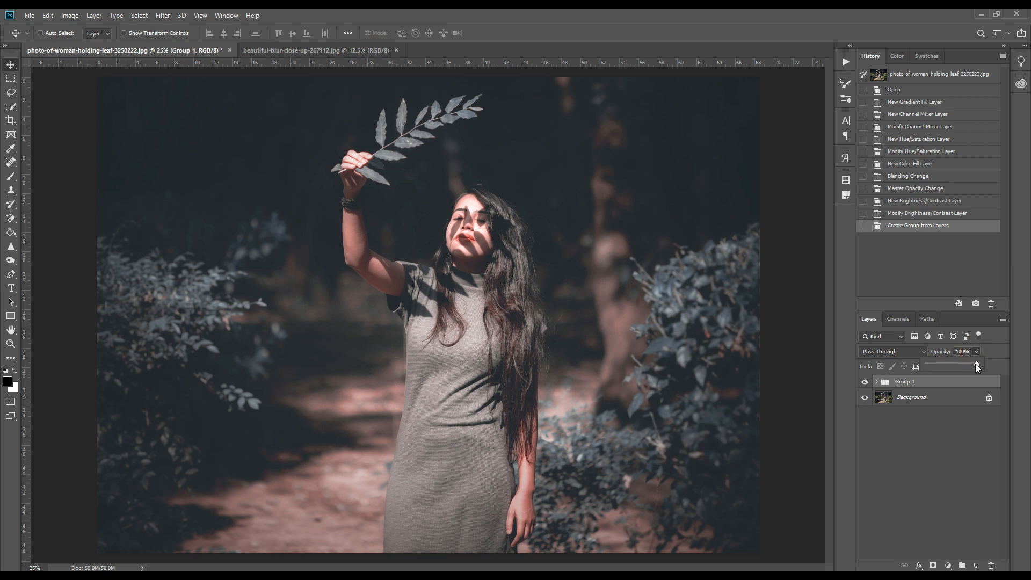
left_click_drag(977, 365, 958, 365)
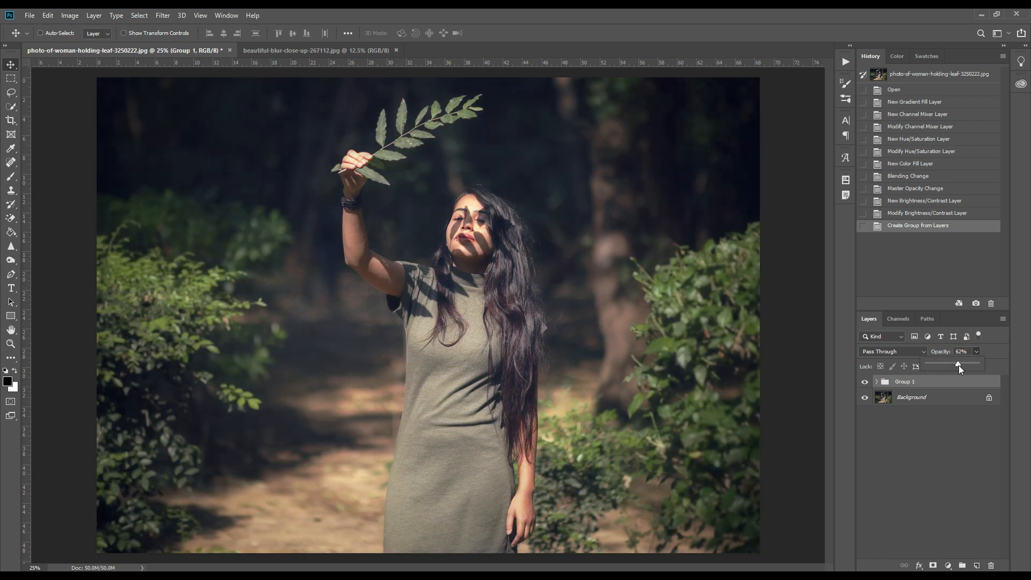
left_click_drag(957, 365, 926, 365)
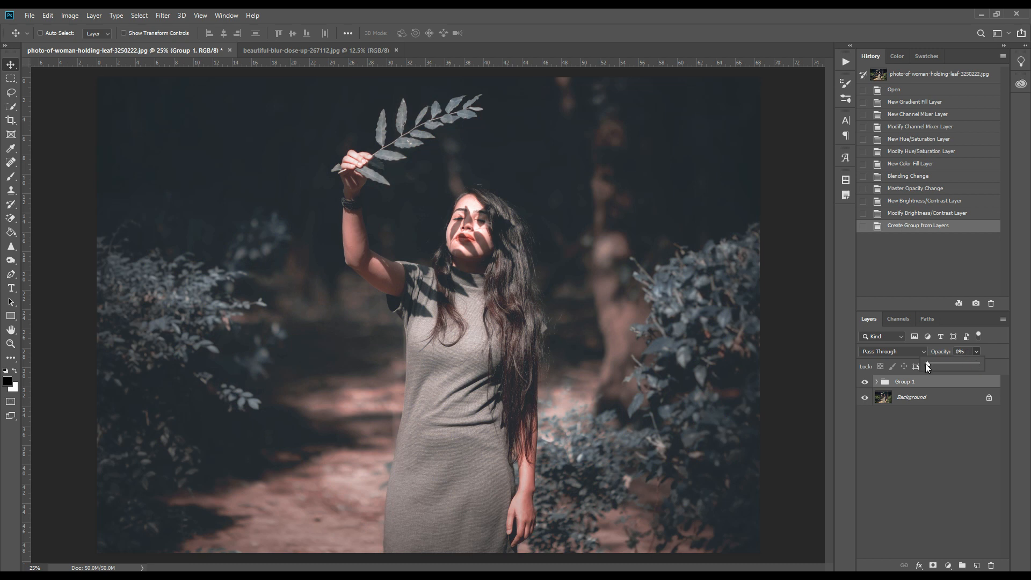
left_click_drag(925, 365, 978, 365)
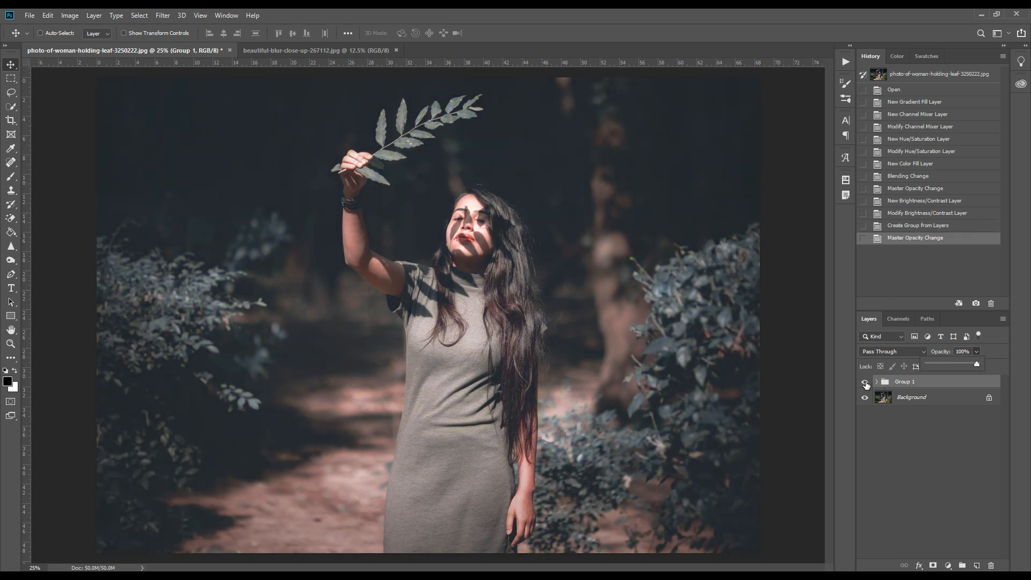
left_click(866, 381)
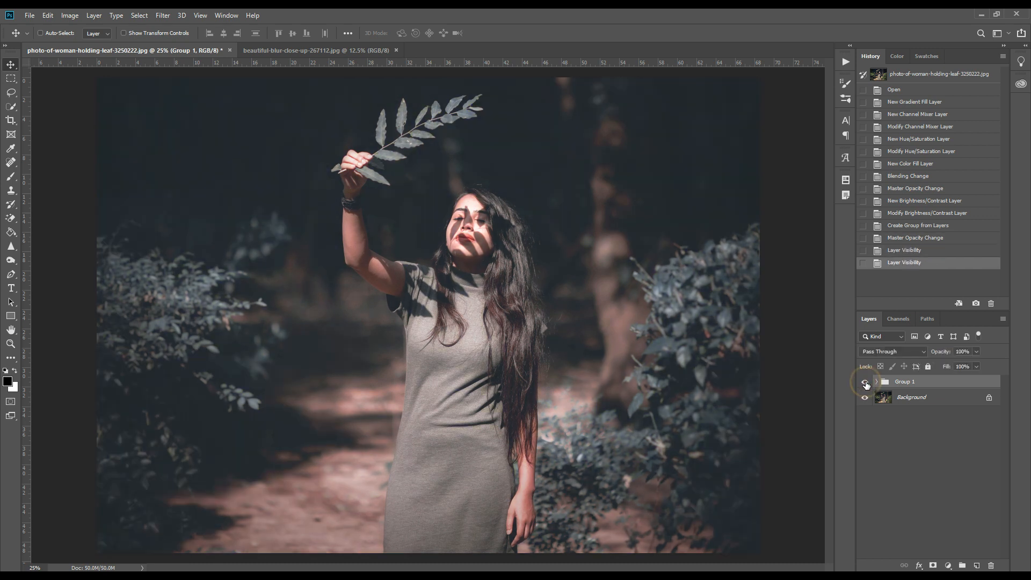
left_click(865, 381)
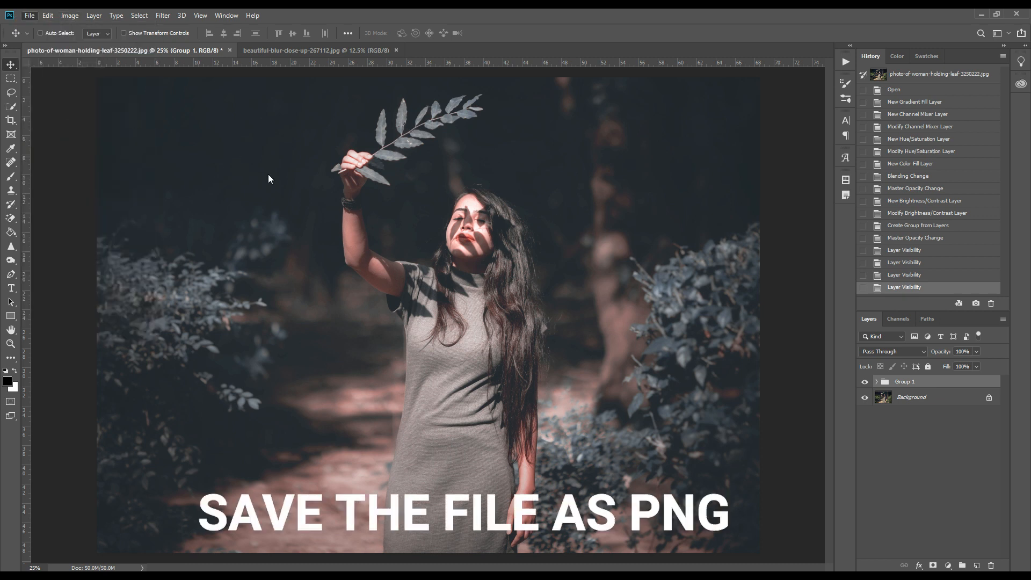
Save the graded portrait to the Desktop as a PNG via Save As
left_click(29, 15)
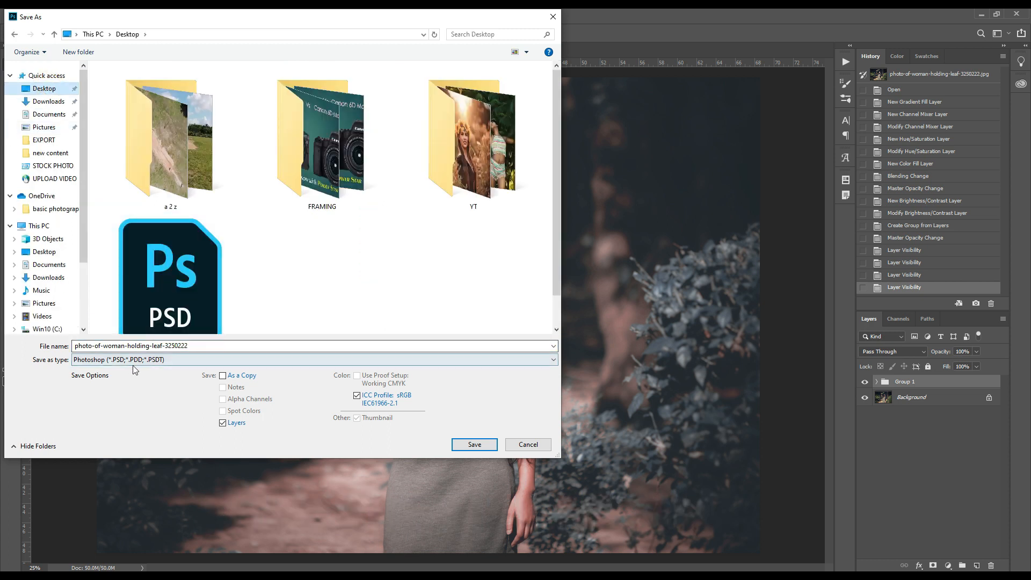
left_click(313, 359)
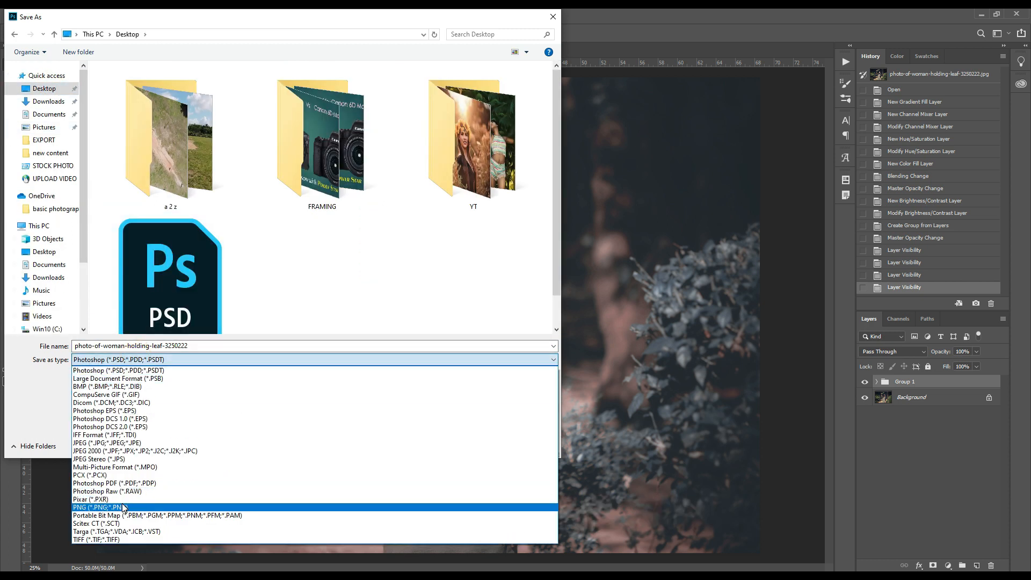
left_click(87, 507)
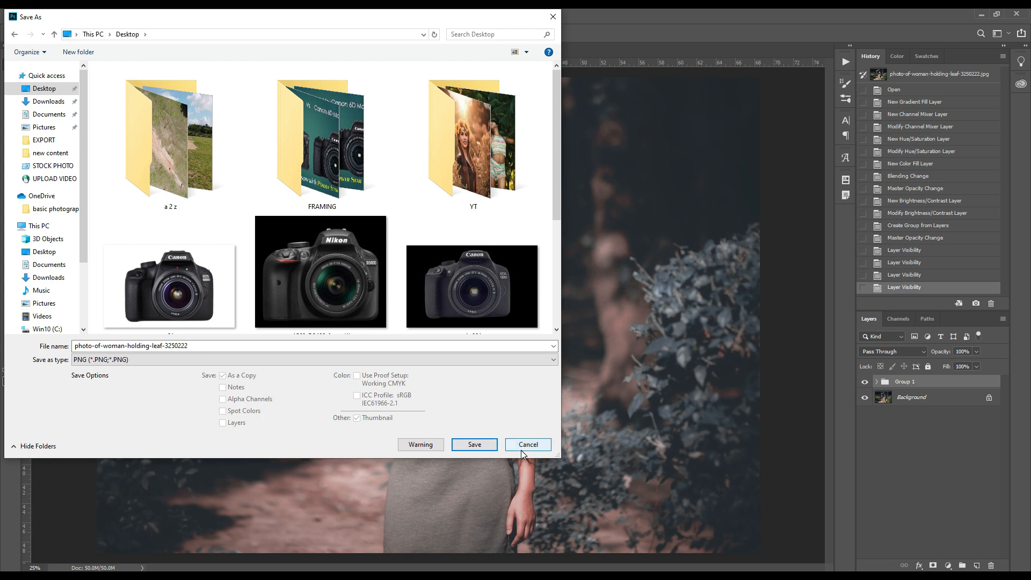
left_click(526, 445)
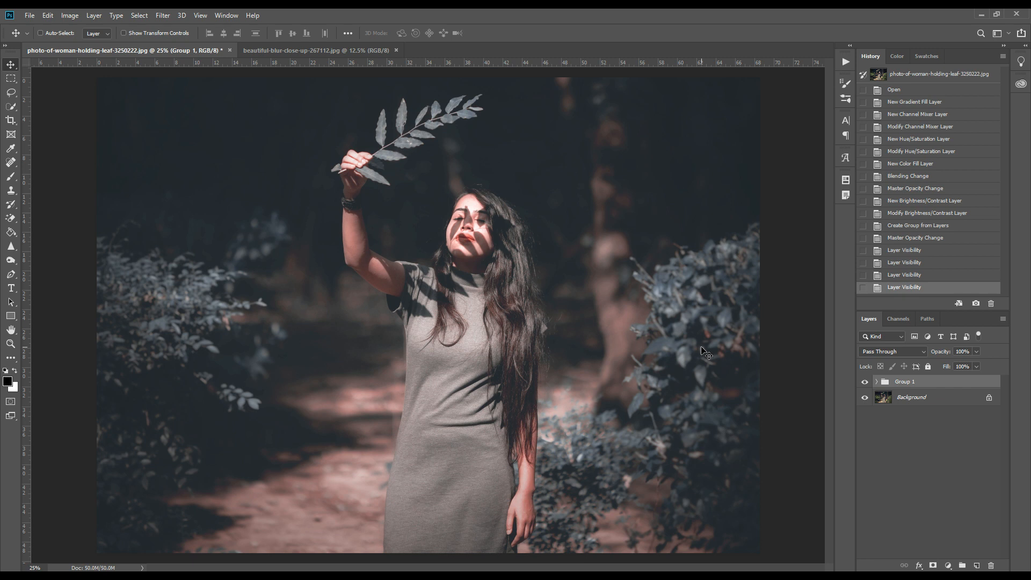
mouse_move(628, 262)
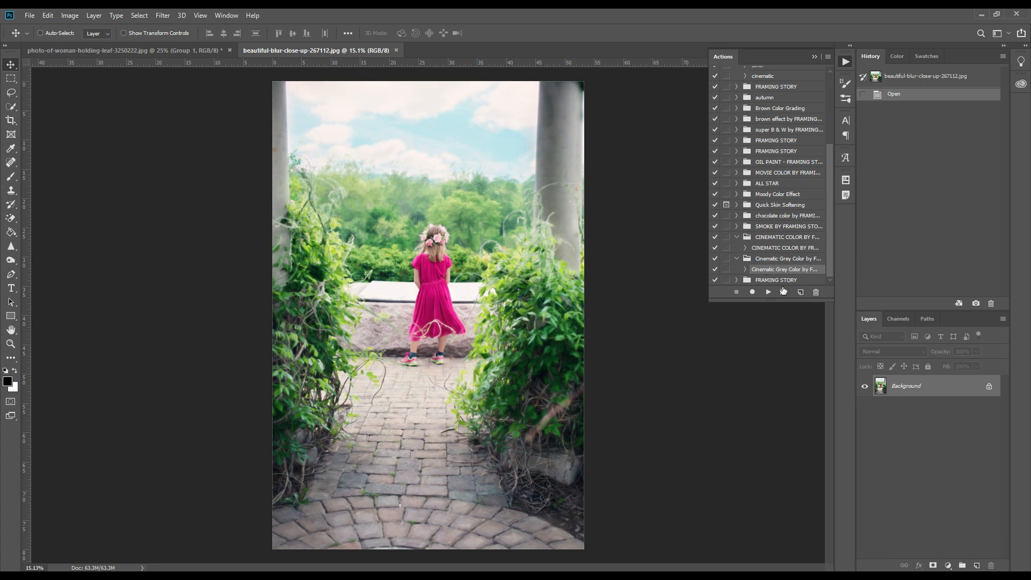
Play the recorded grading action on the pink-dress photo to add Group 1
left_click(767, 292)
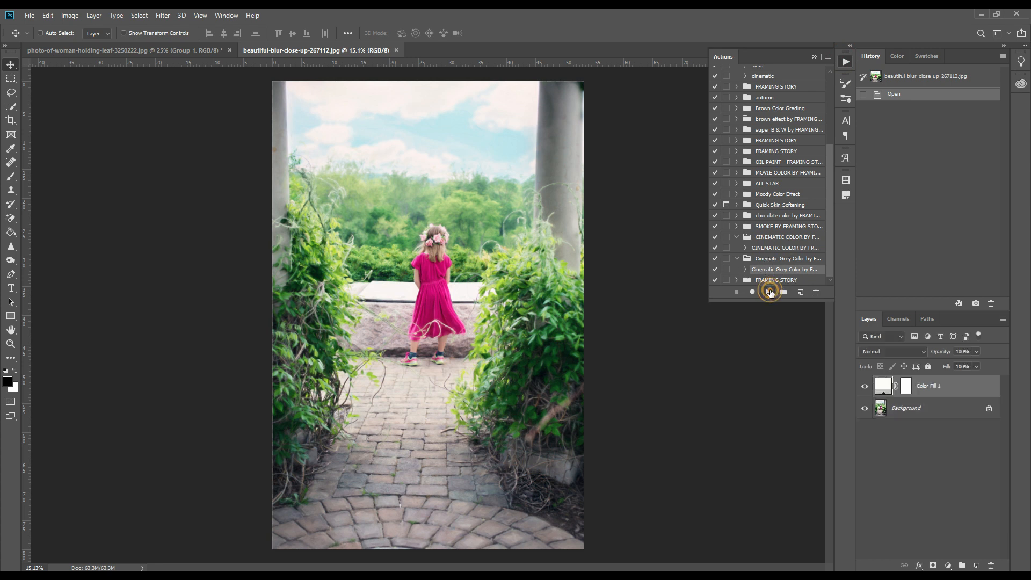
left_click(768, 292)
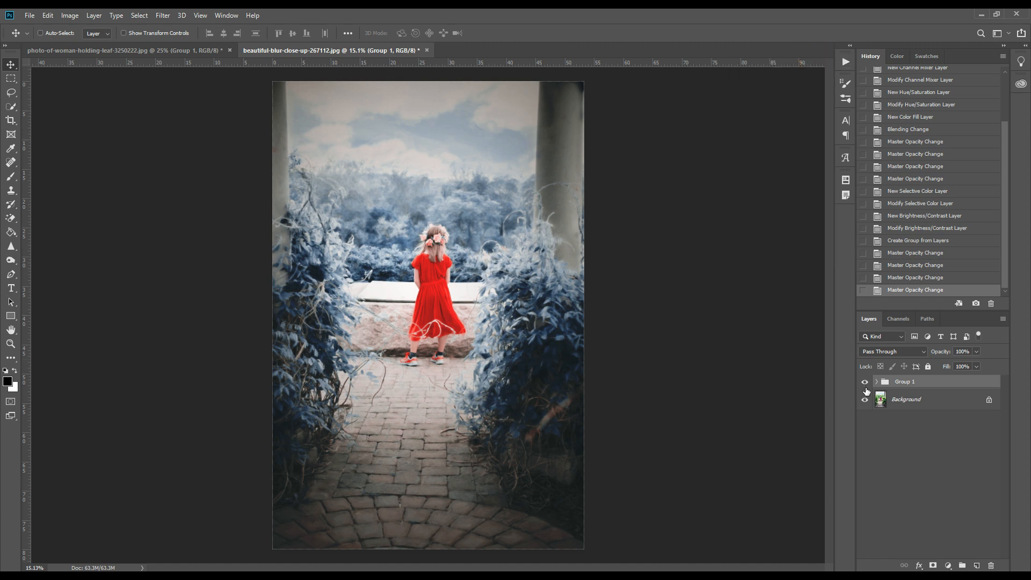
Toggle Group 1's visibility repeatedly to compare the graded and original photo
left_click(865, 382)
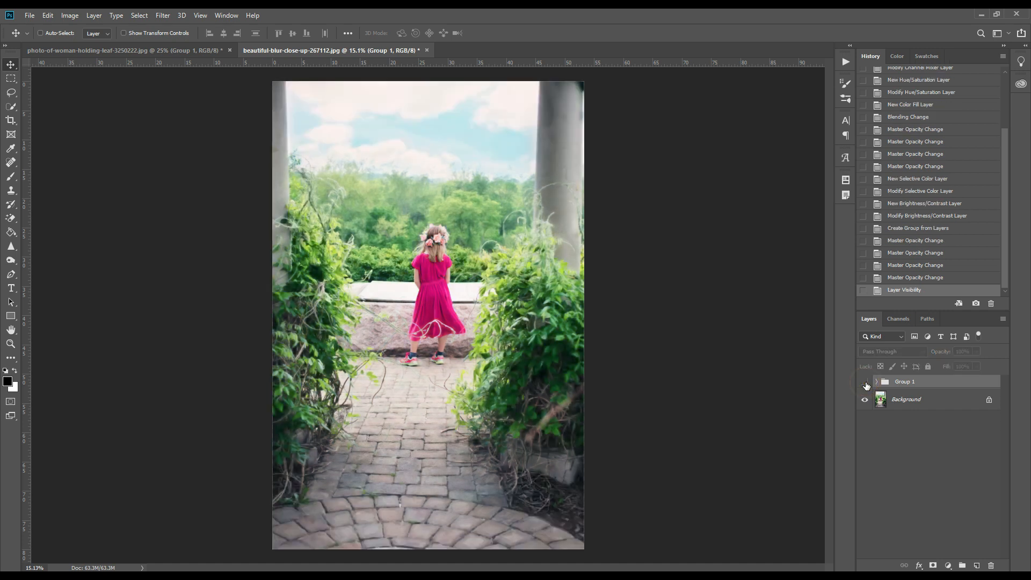
left_click(865, 382)
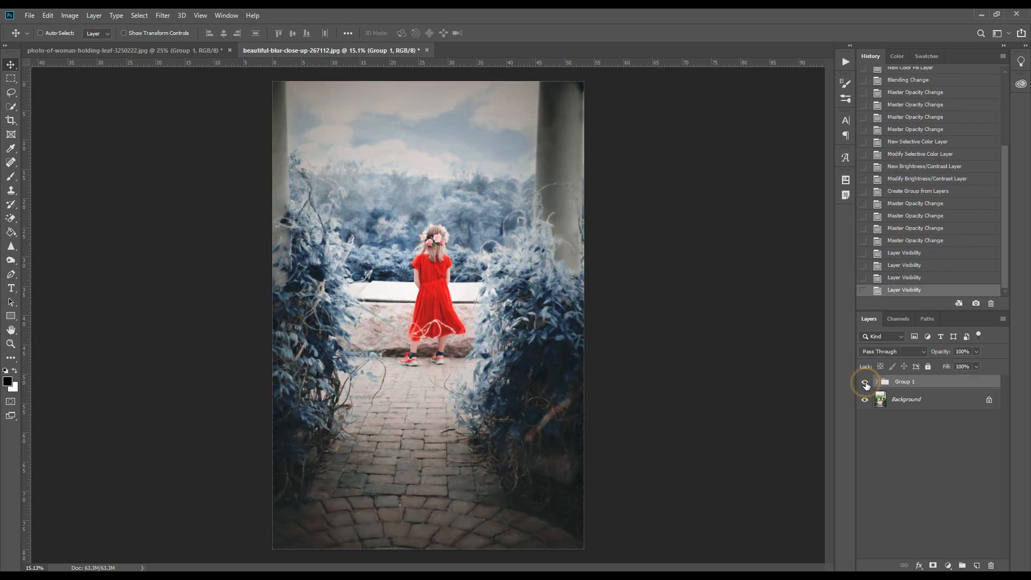
left_click(865, 381)
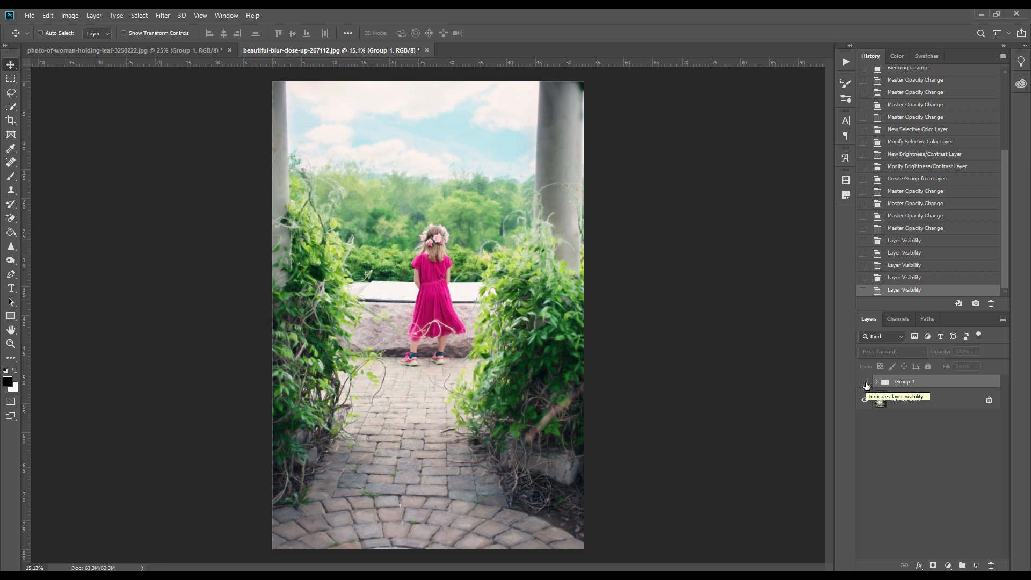
left_click(865, 384)
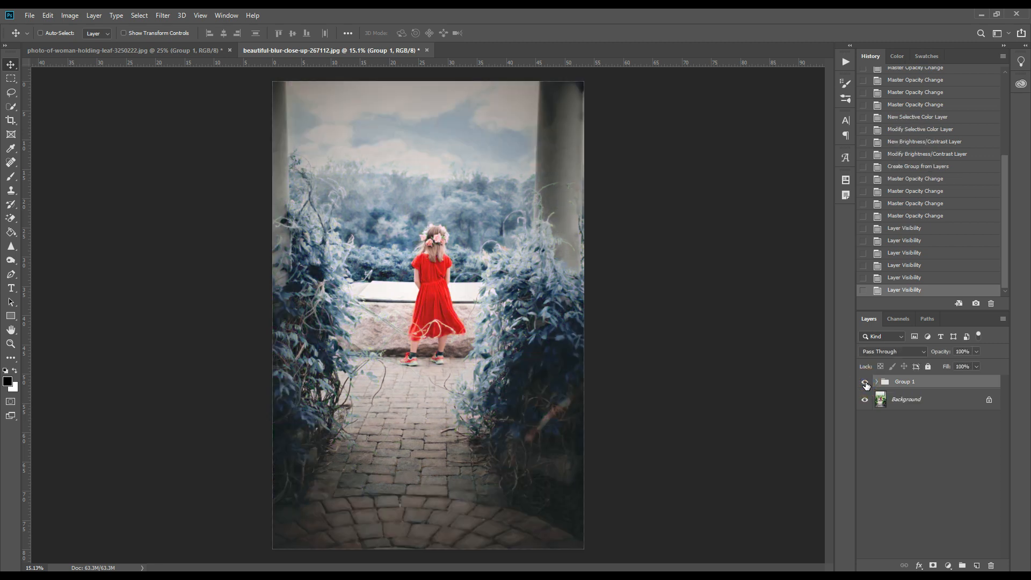
left_click(866, 382)
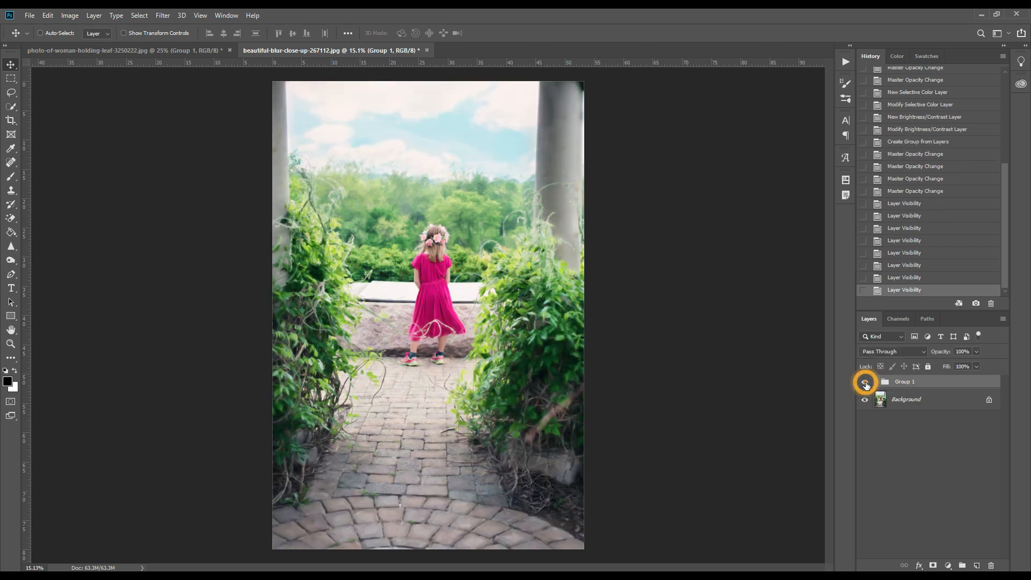
left_click(864, 381)
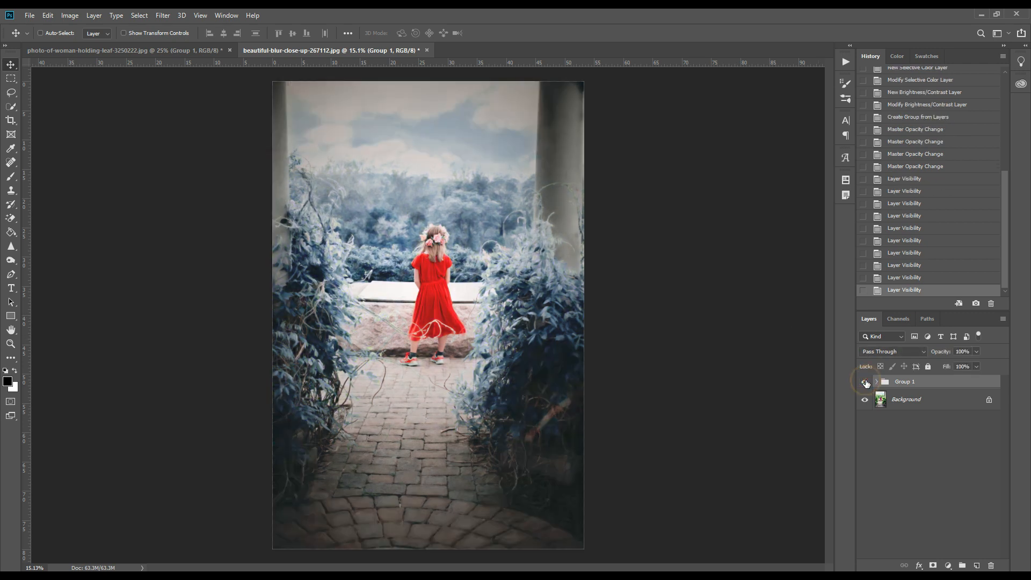
left_click(864, 381)
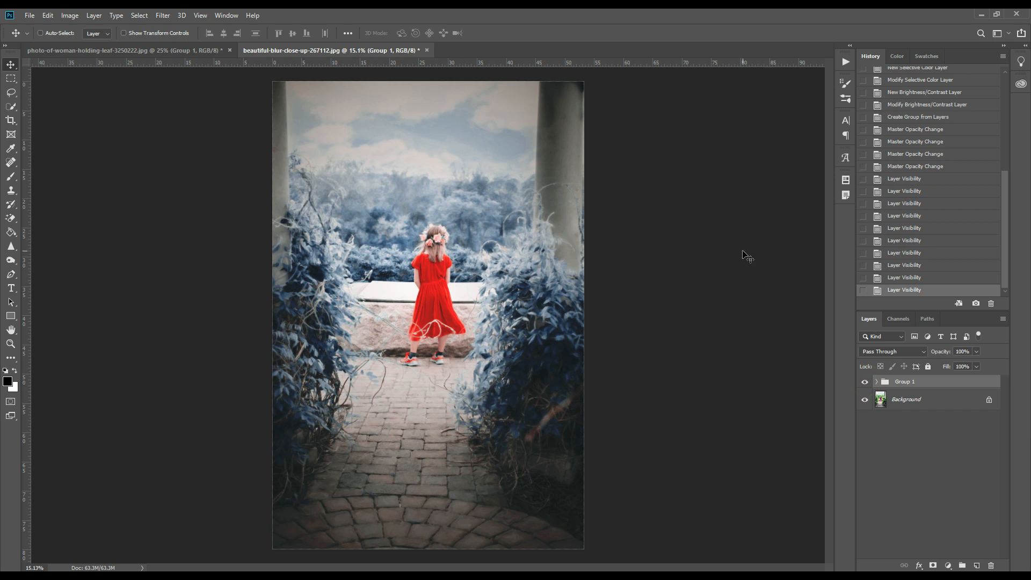